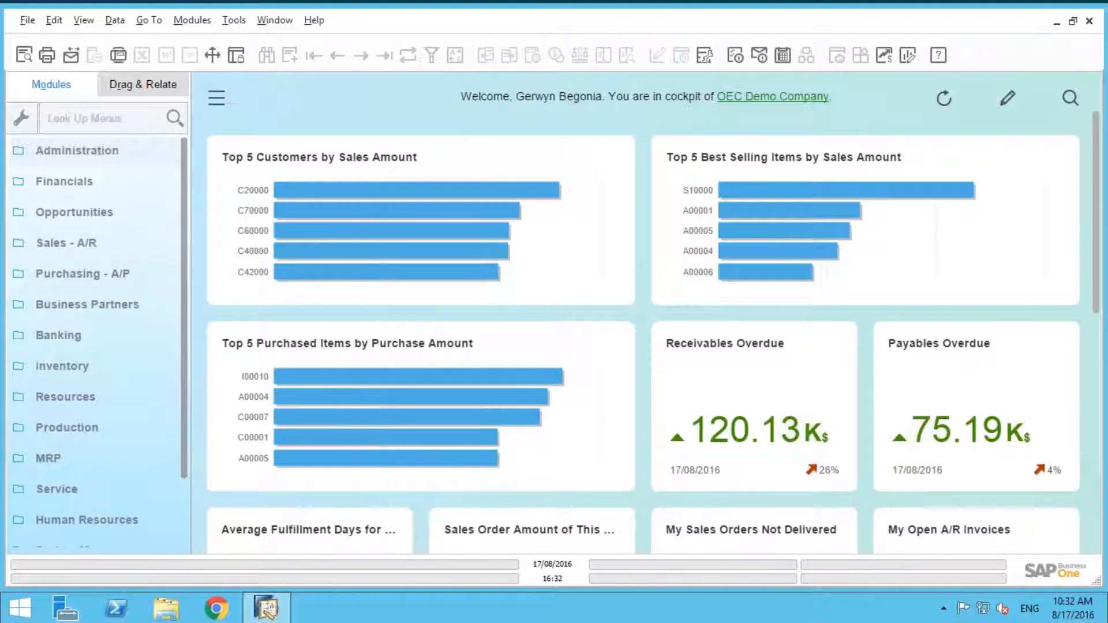
mouse_move(119, 200)
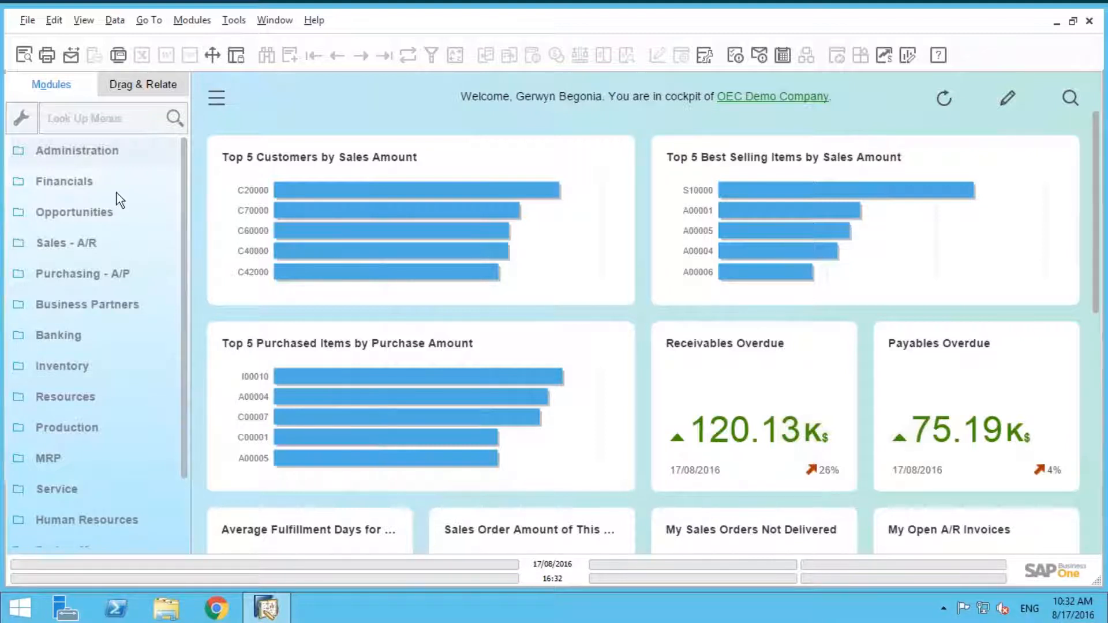
Expand the Financials module to reach its functions.
click(64, 181)
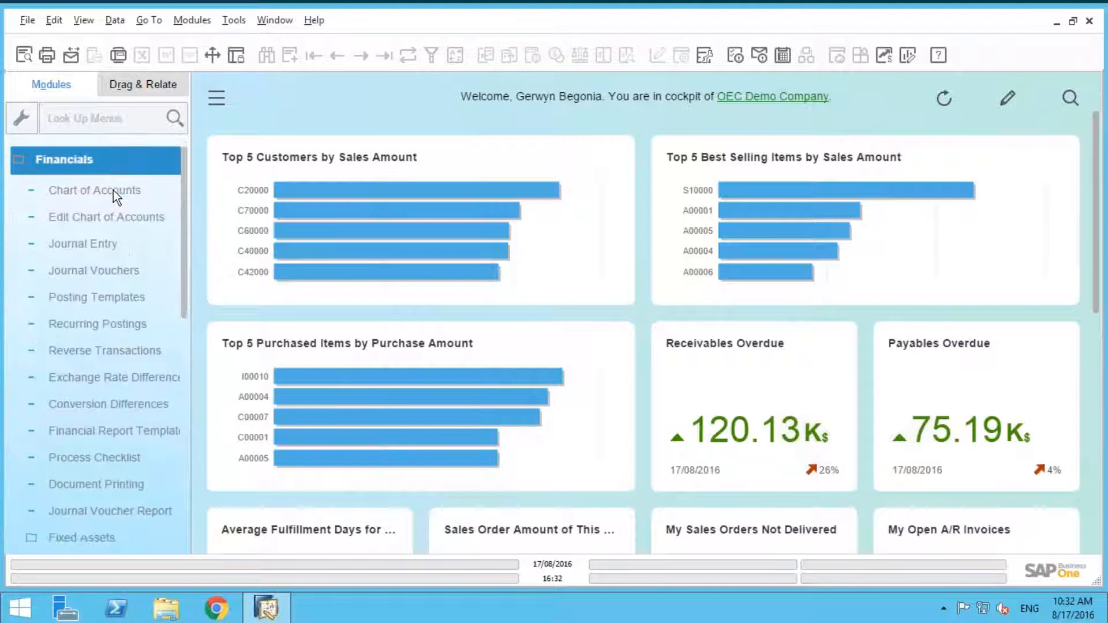
mouse_move(134, 260)
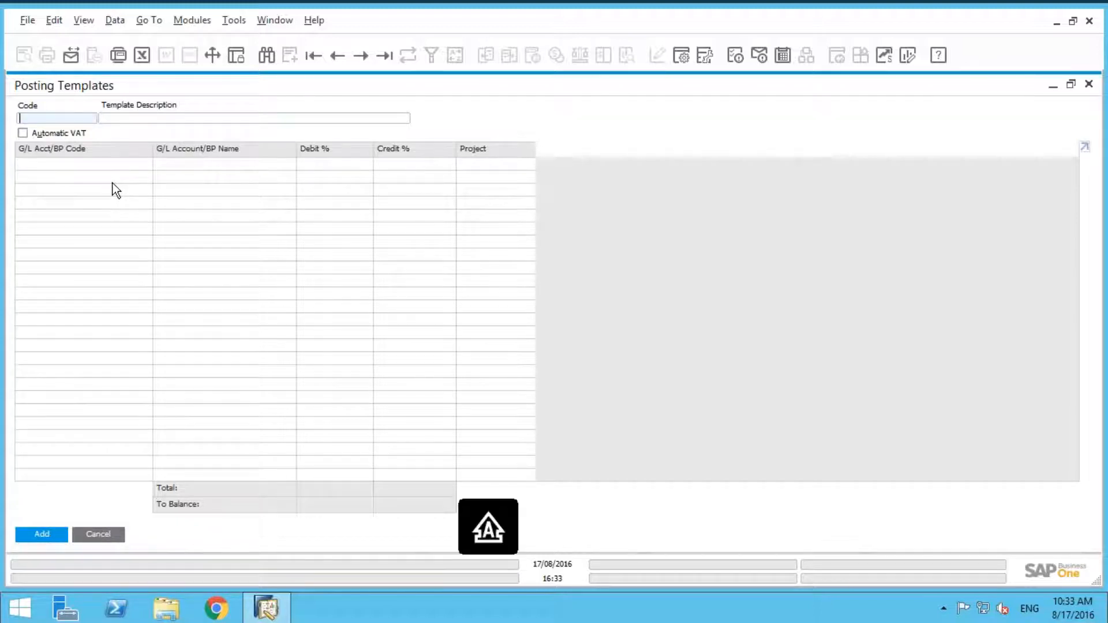
Enter code BONUS and description Employee Bonus, then start the first account line.
text(BONUS)
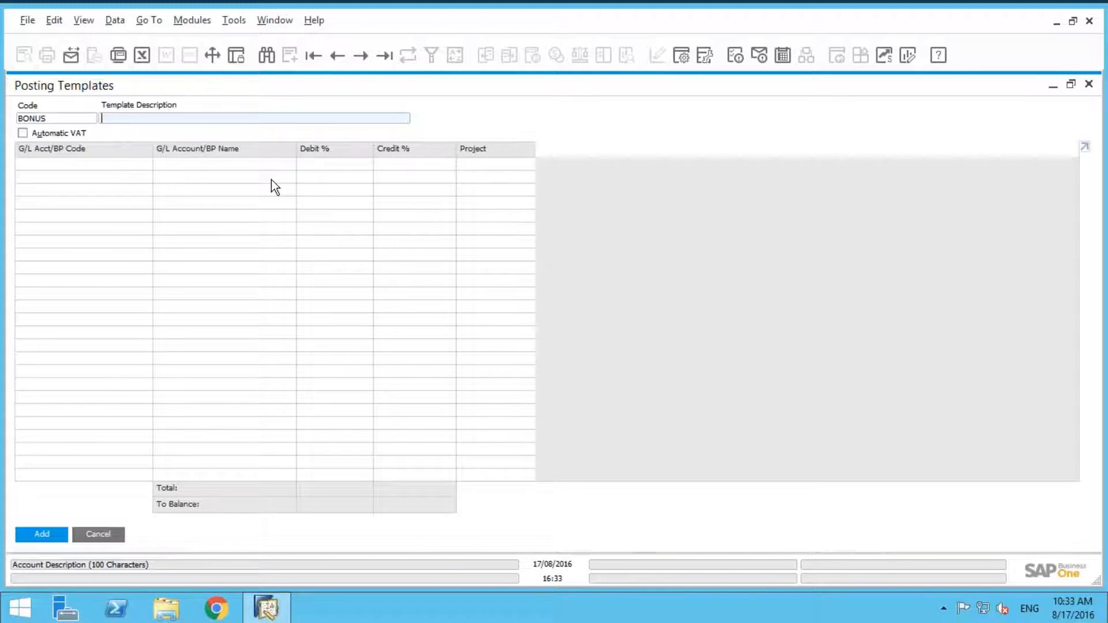
text(E)
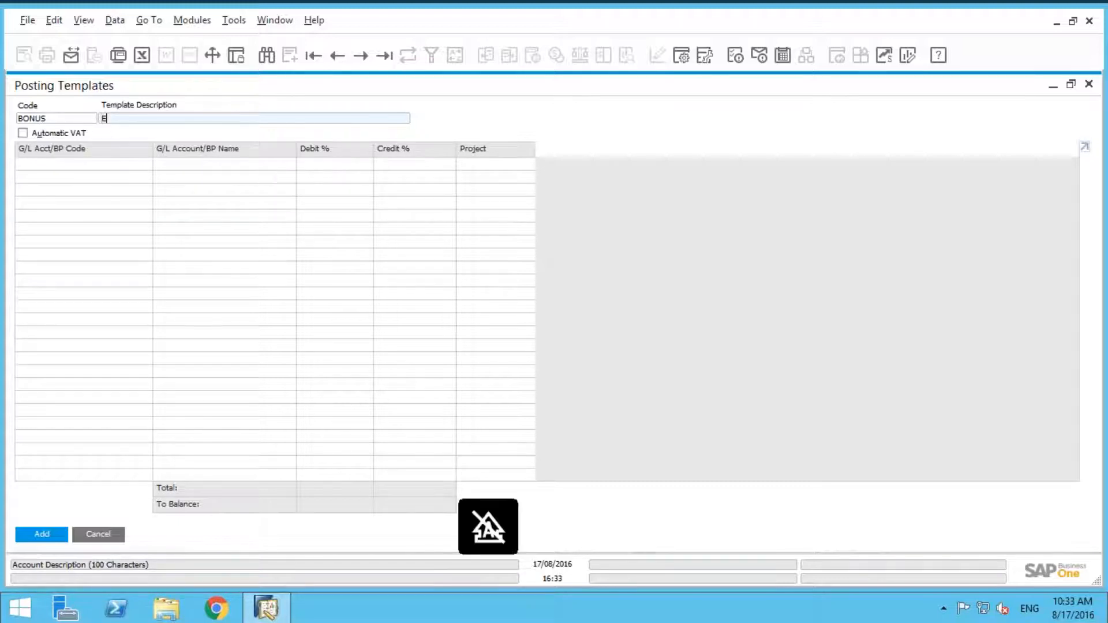
text(mployee B)
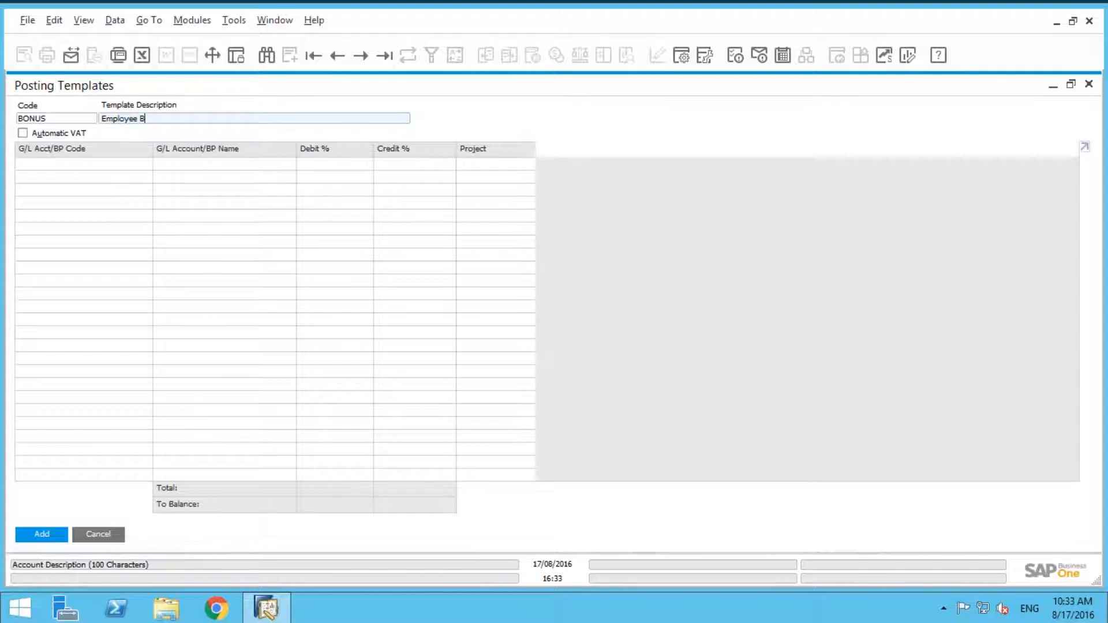
text(o)
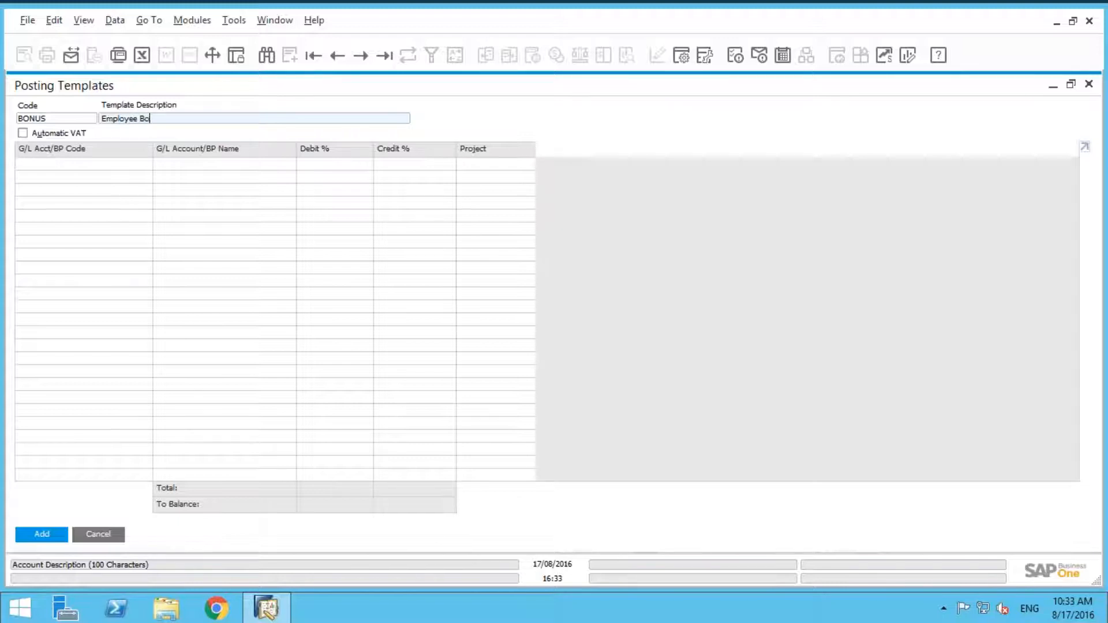
text(nus)
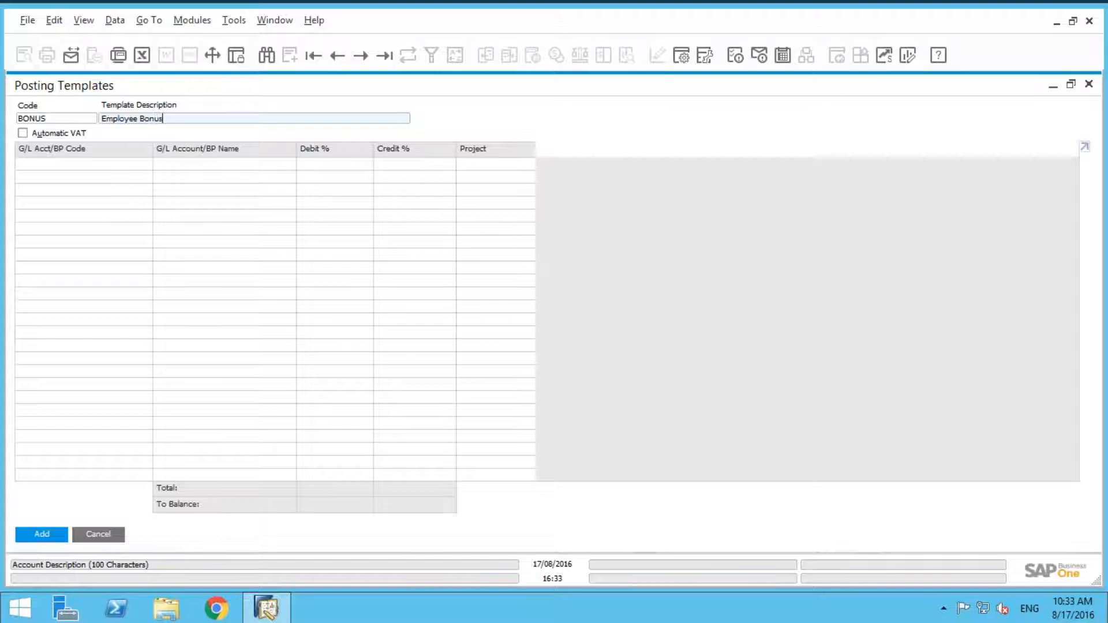
click(83, 163)
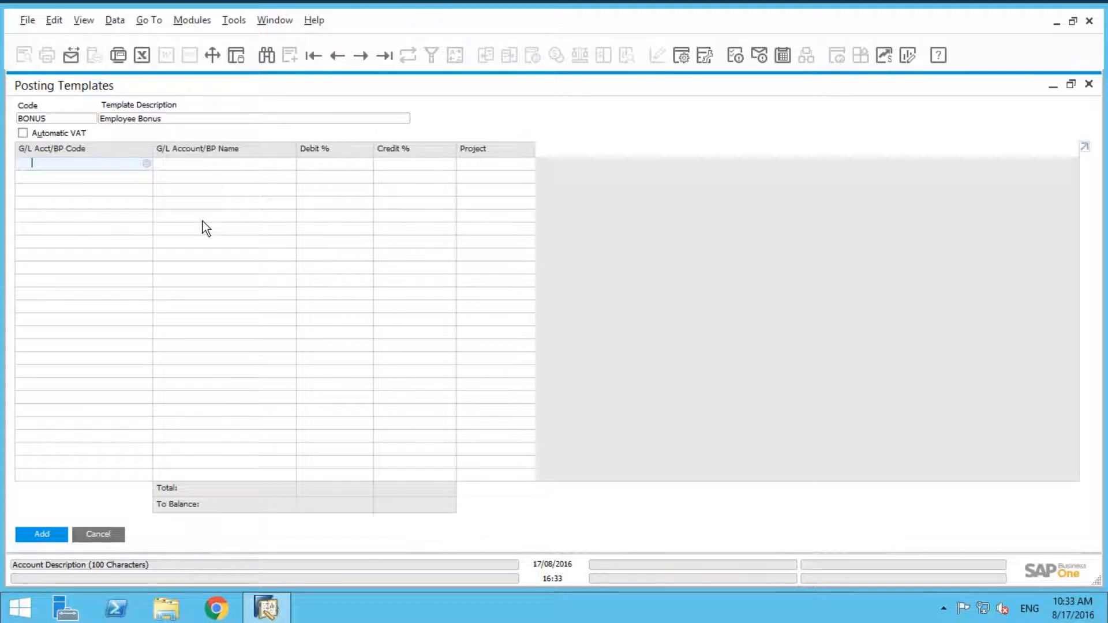
mouse_move(154, 168)
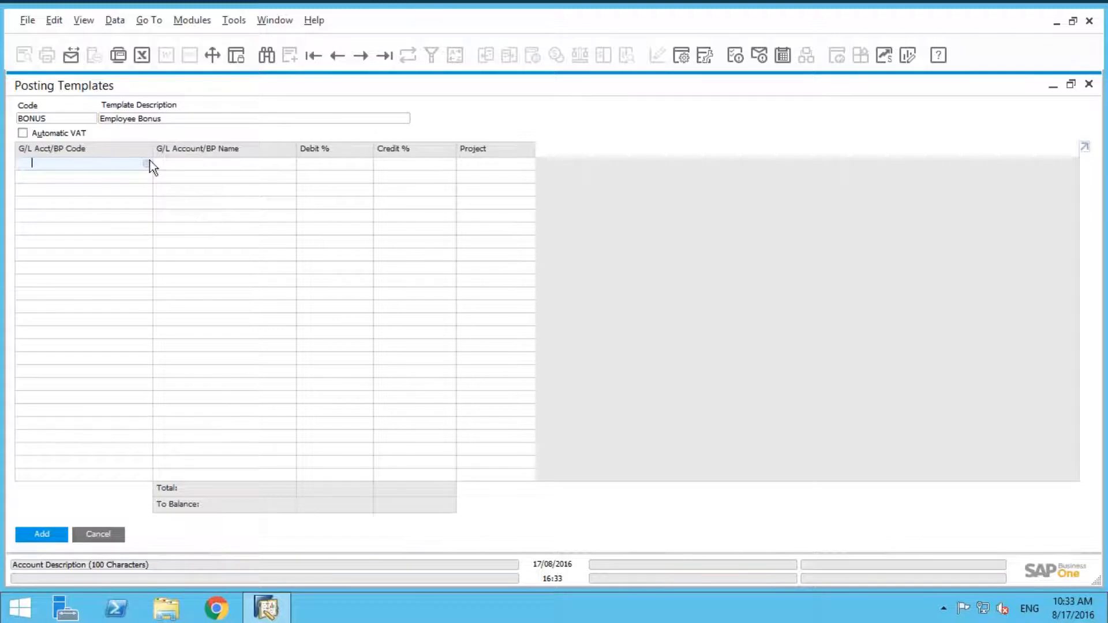
Dismiss the List of Accounts and bring up the List of Business Partners with Ctrl+Tab.
click(145, 163)
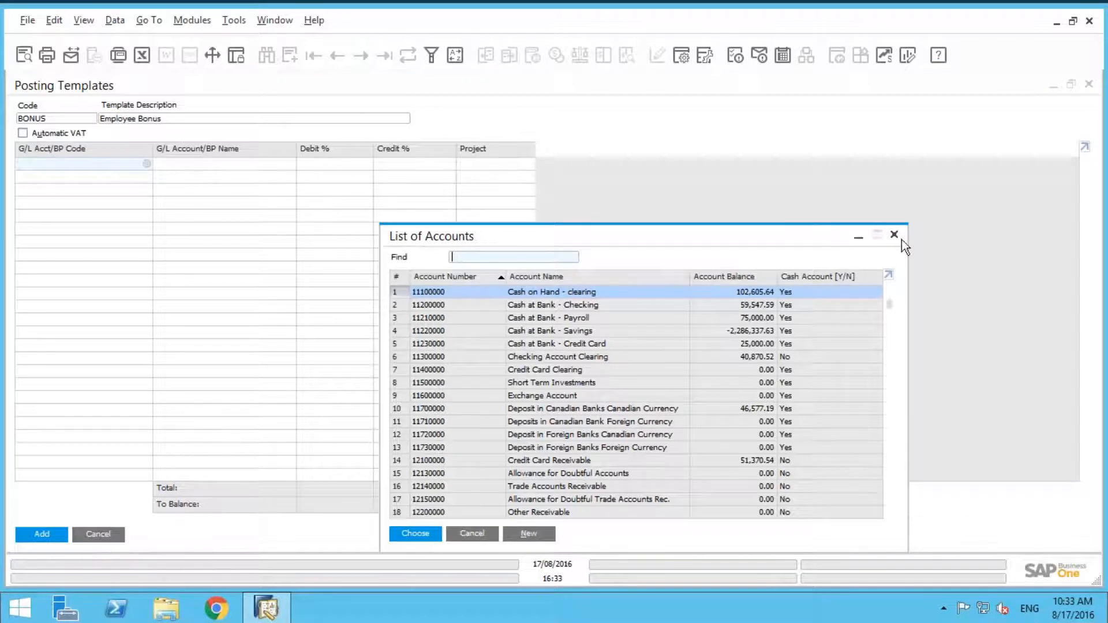
mouse_move(898, 240)
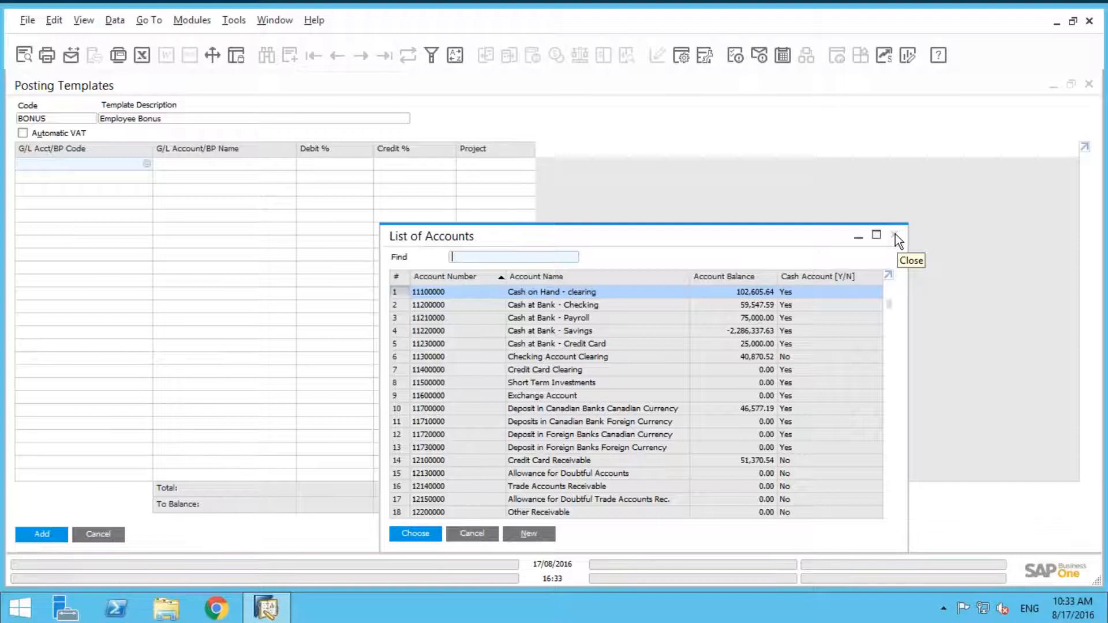
click(897, 235)
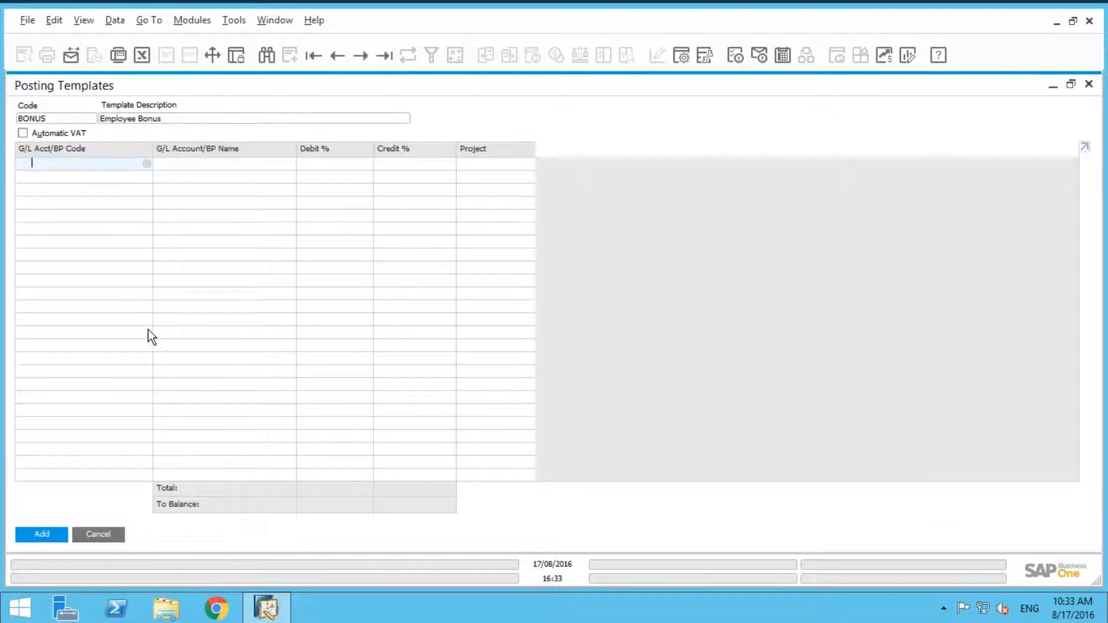
mouse_move(140, 332)
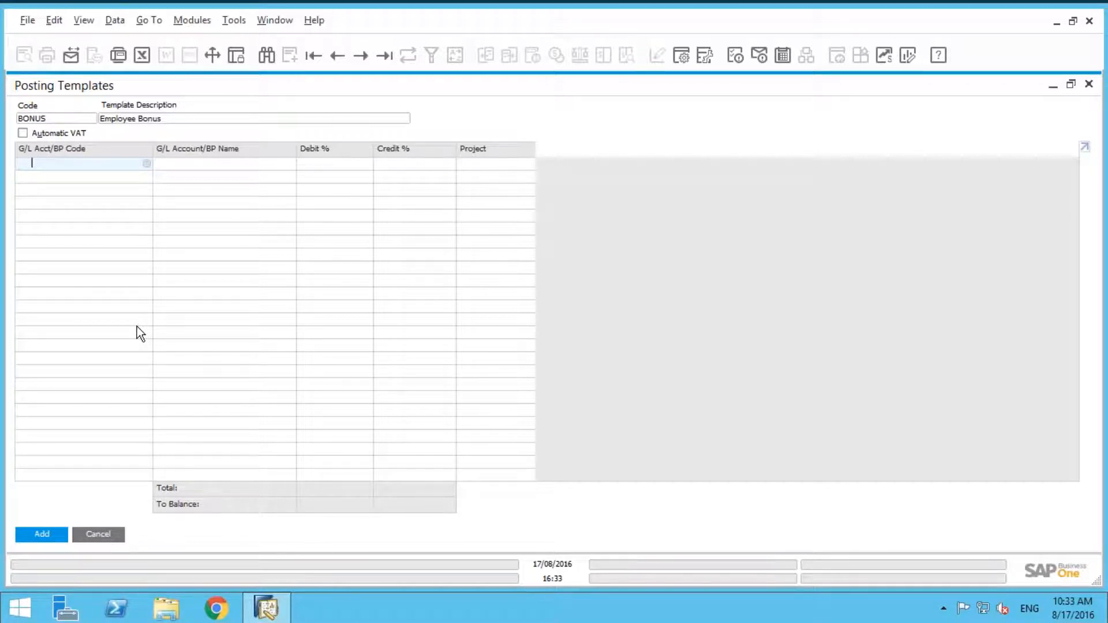
key(ctrl+Tab)
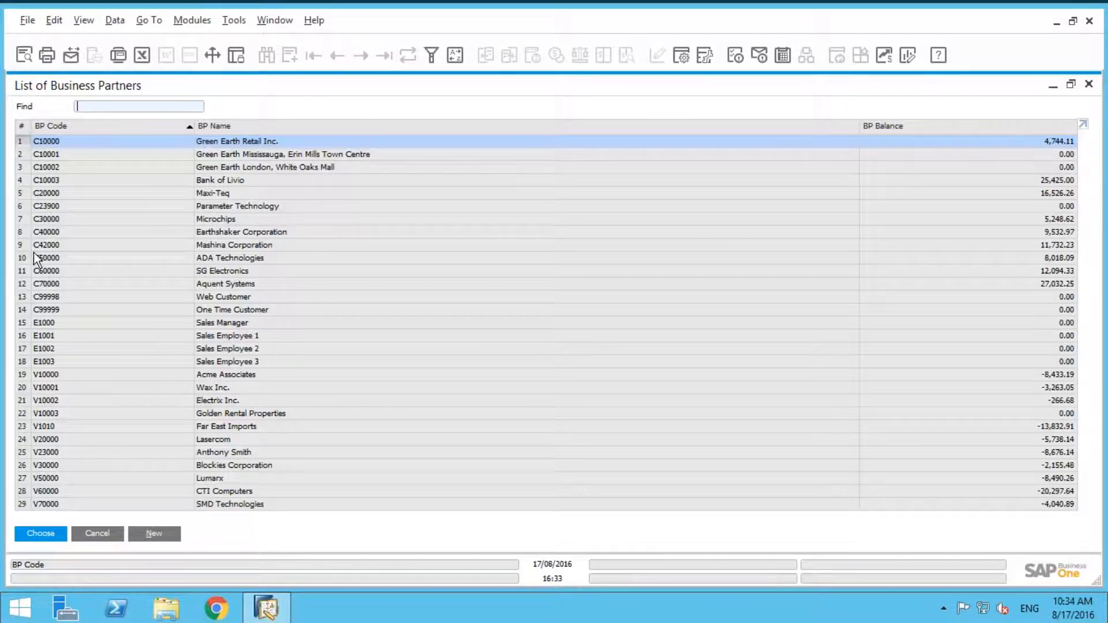
mouse_move(69, 332)
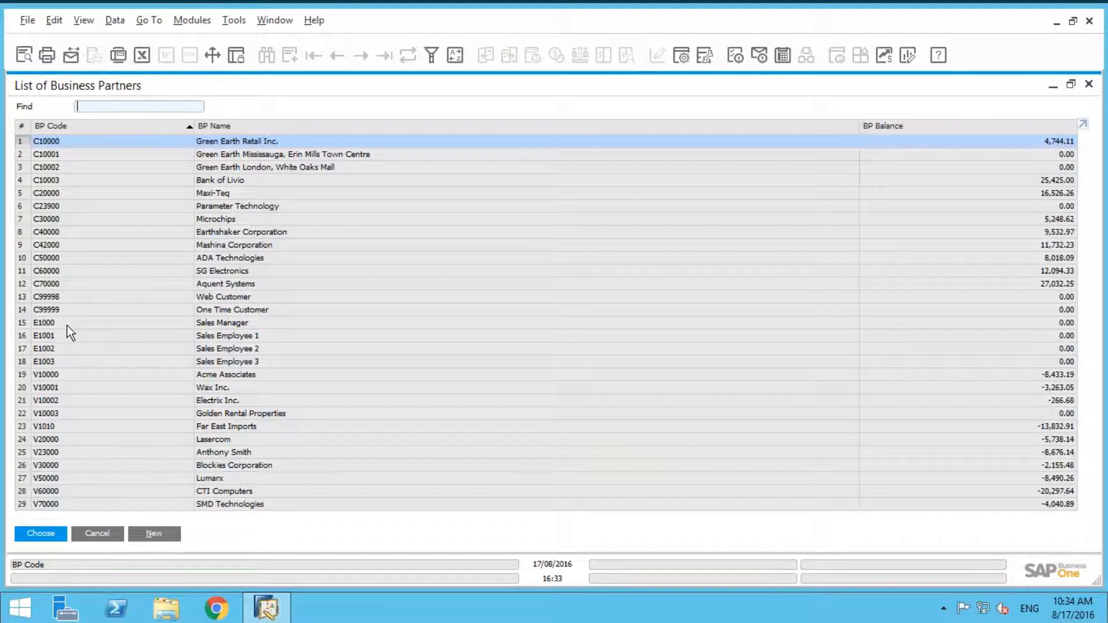
Choose E1000 Sales Manager as the first line and give it a 40 credit percentage.
click(40, 533)
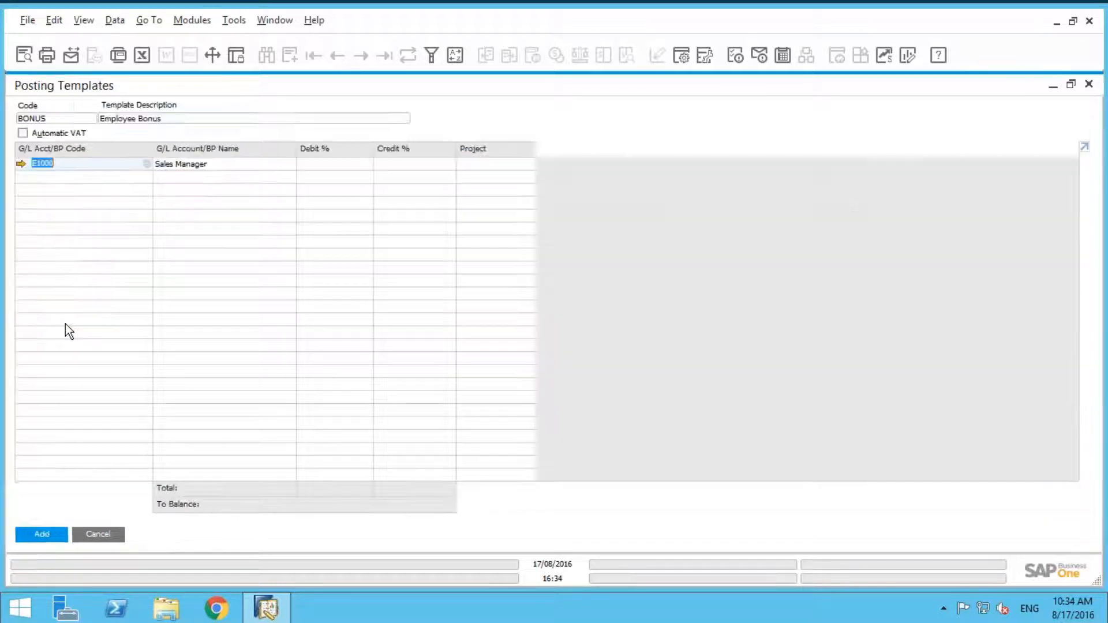
mouse_move(124, 187)
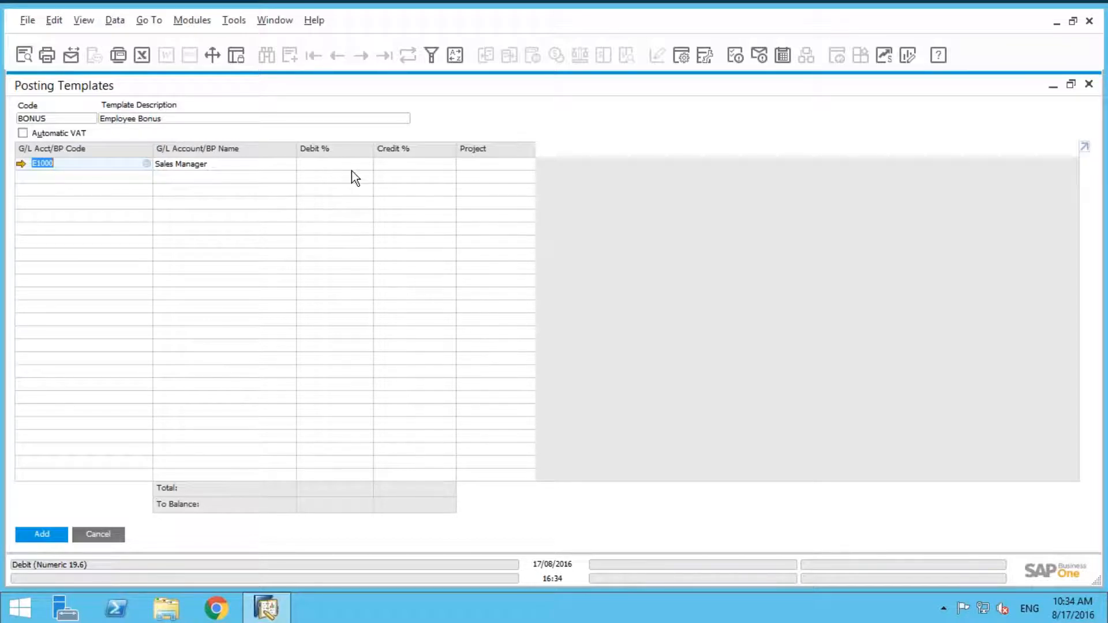
click(416, 162)
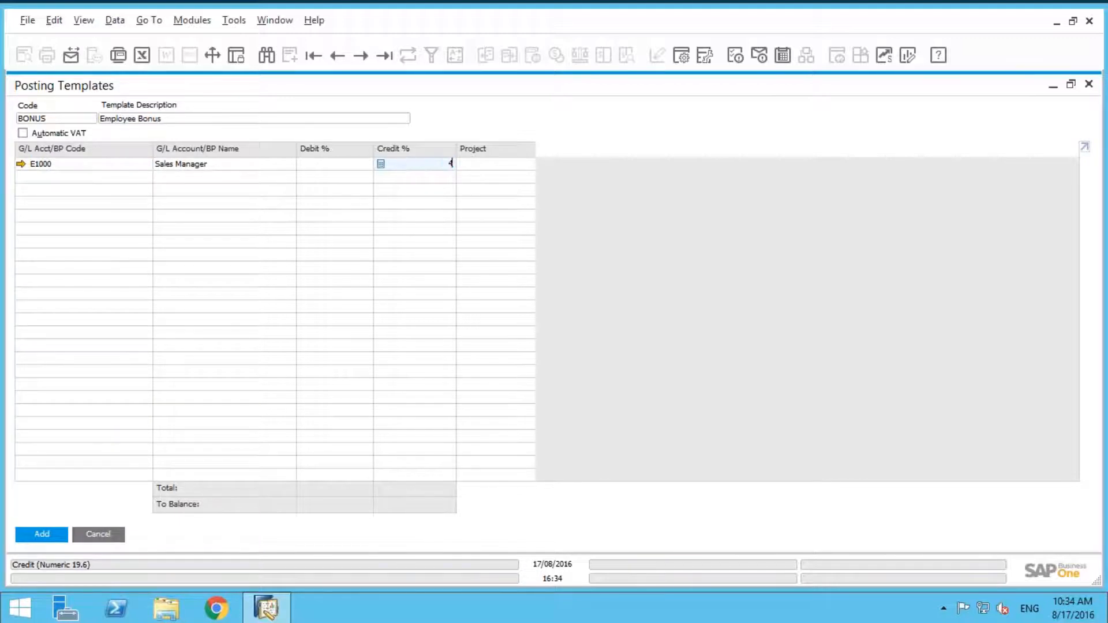
text(40)
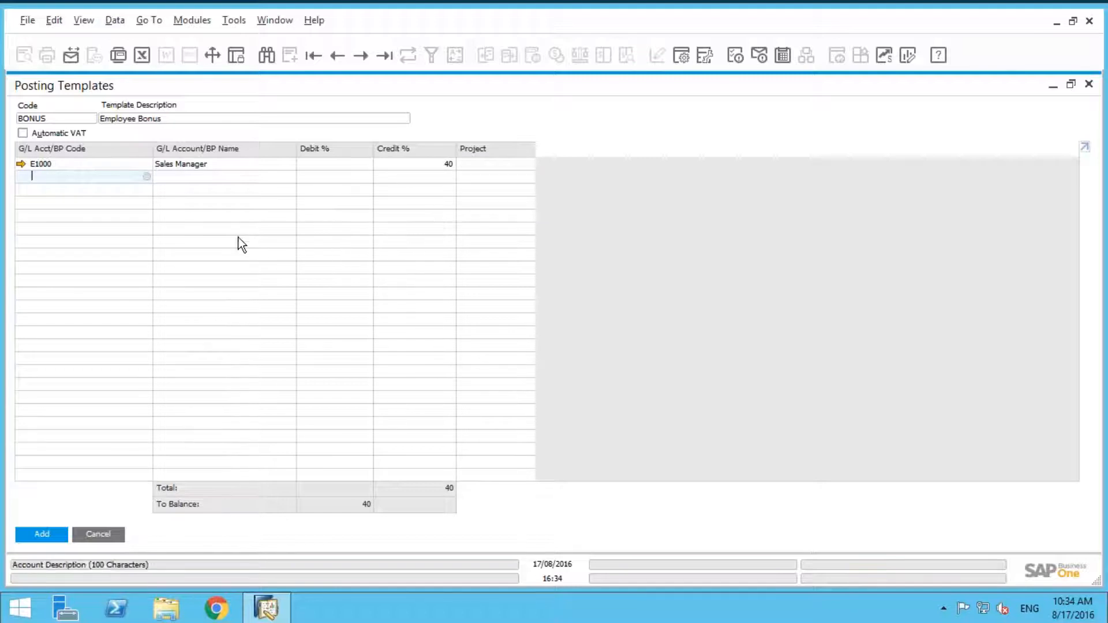
mouse_move(237, 256)
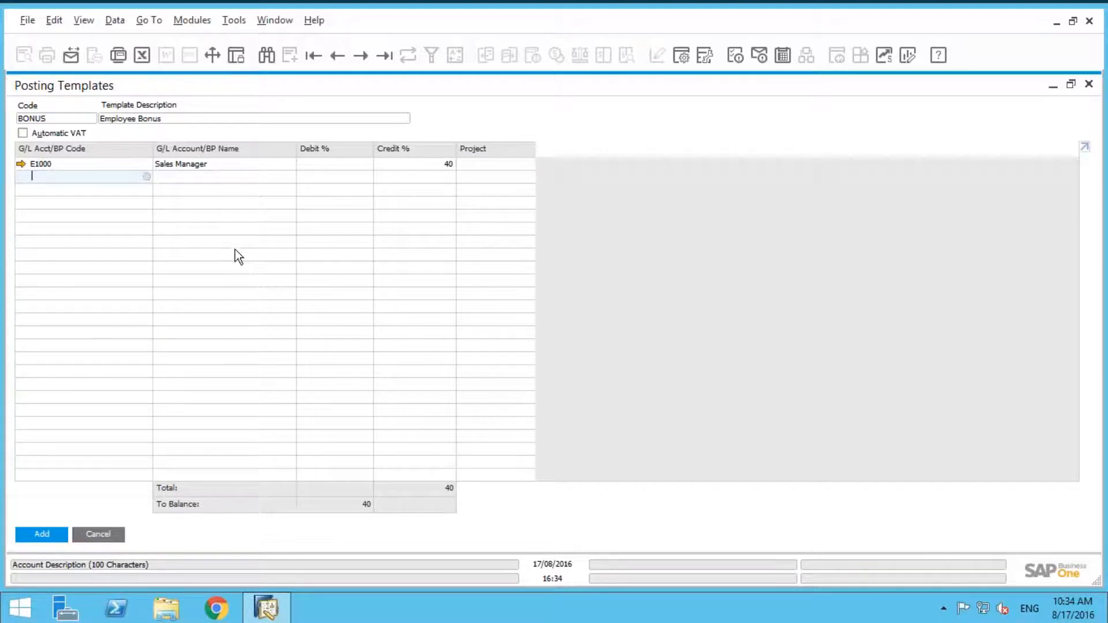
mouse_move(222, 250)
text(E1001)
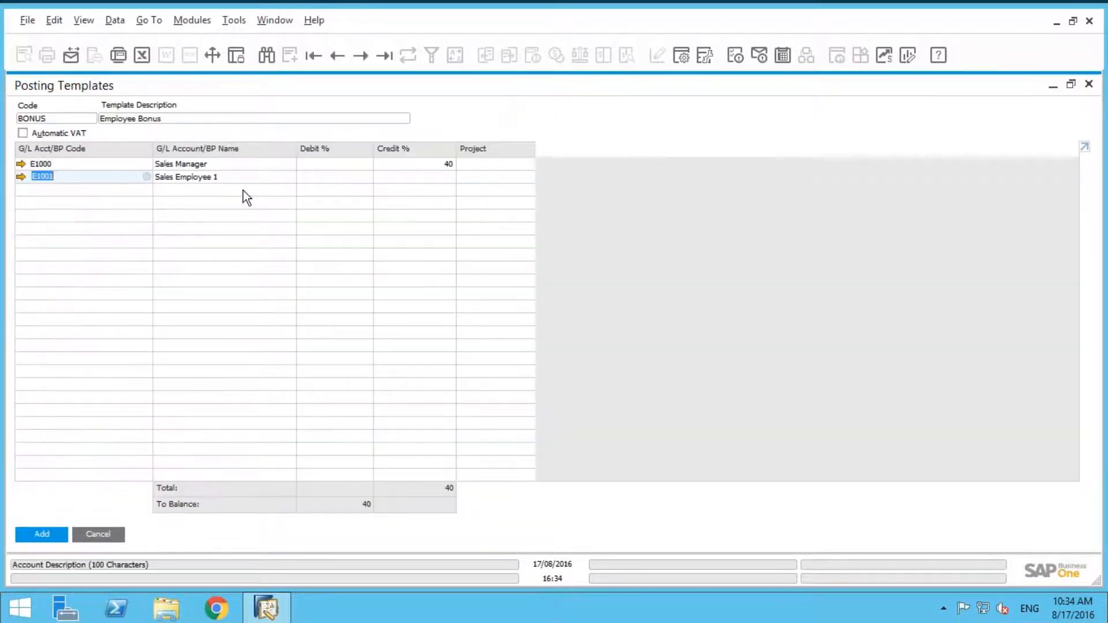
Give Sales Employee 1's line a 20 credit percentage and dismiss the account list.
click(334, 175)
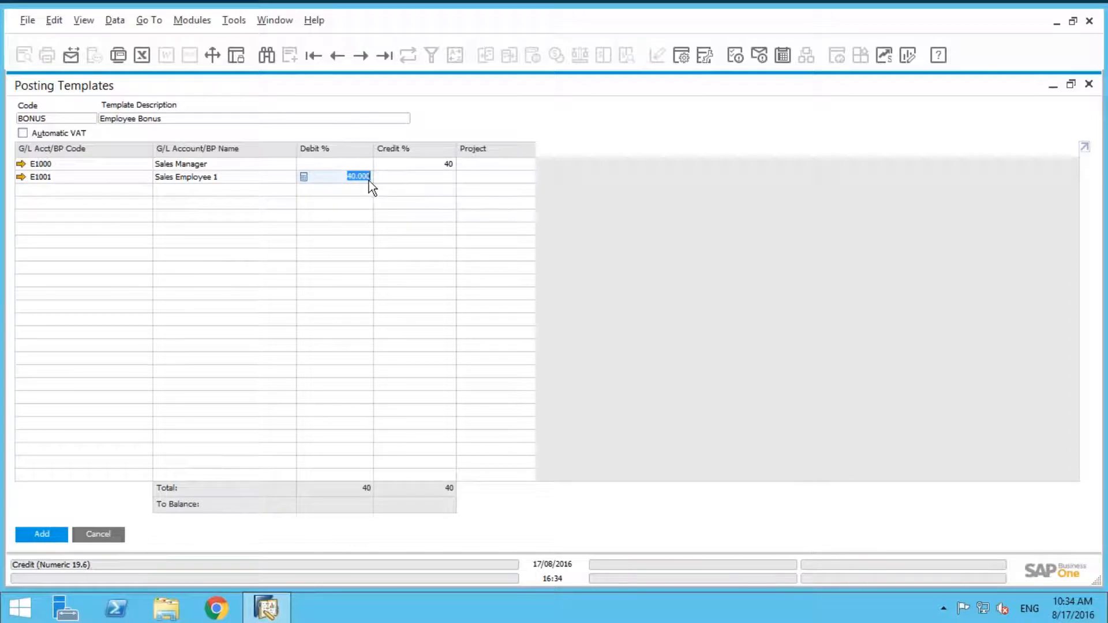
click(495, 176)
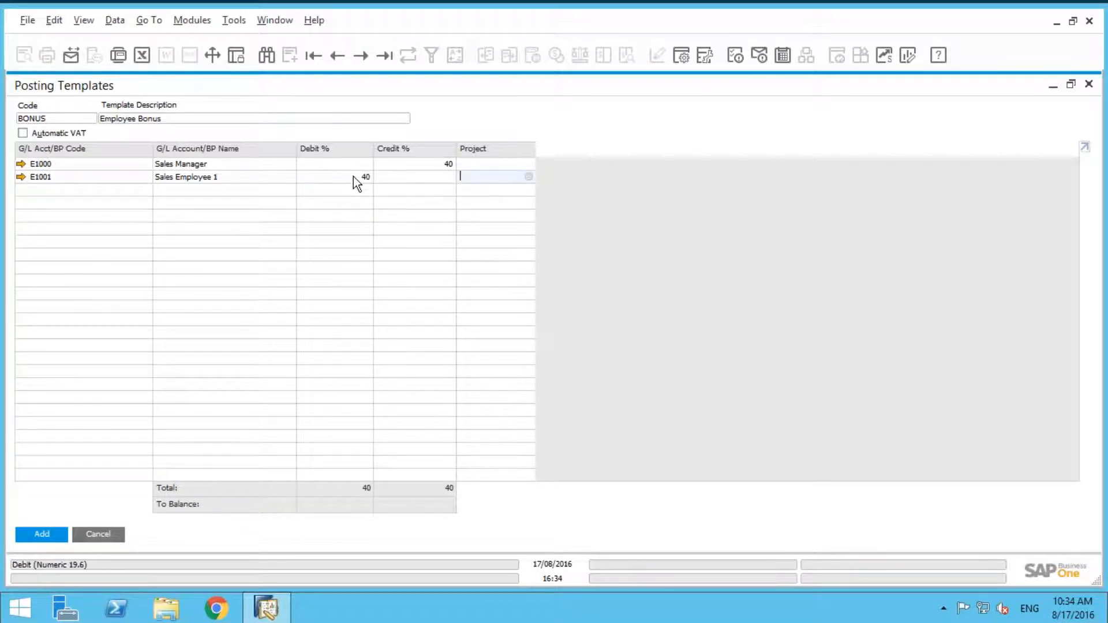
click(414, 177)
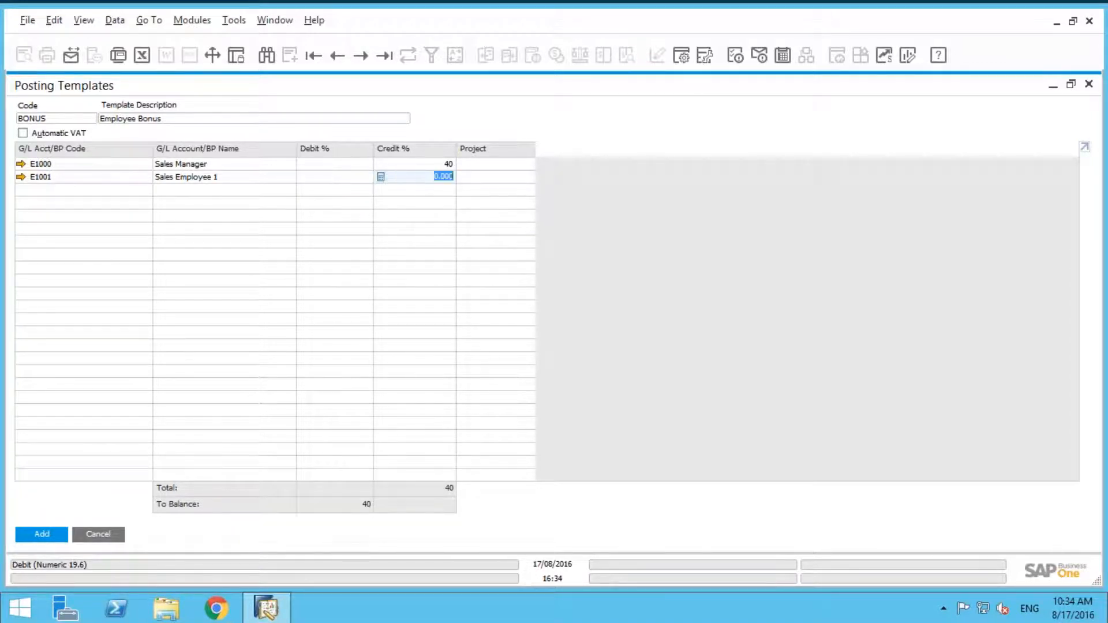
text(20)
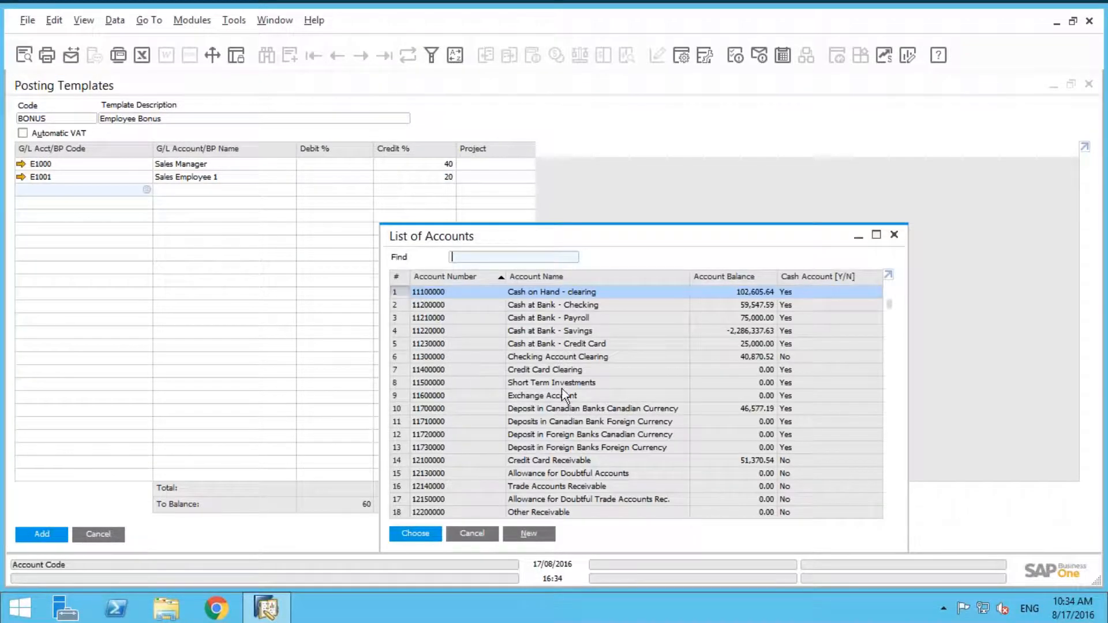
click(471, 534)
text(E1002)
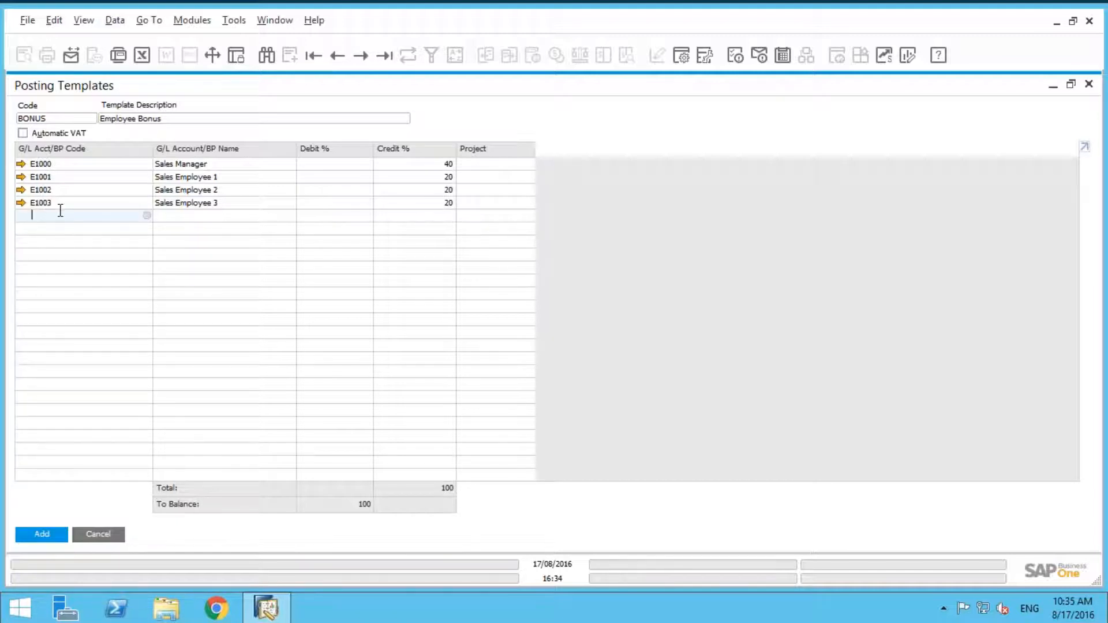
mouse_move(99, 250)
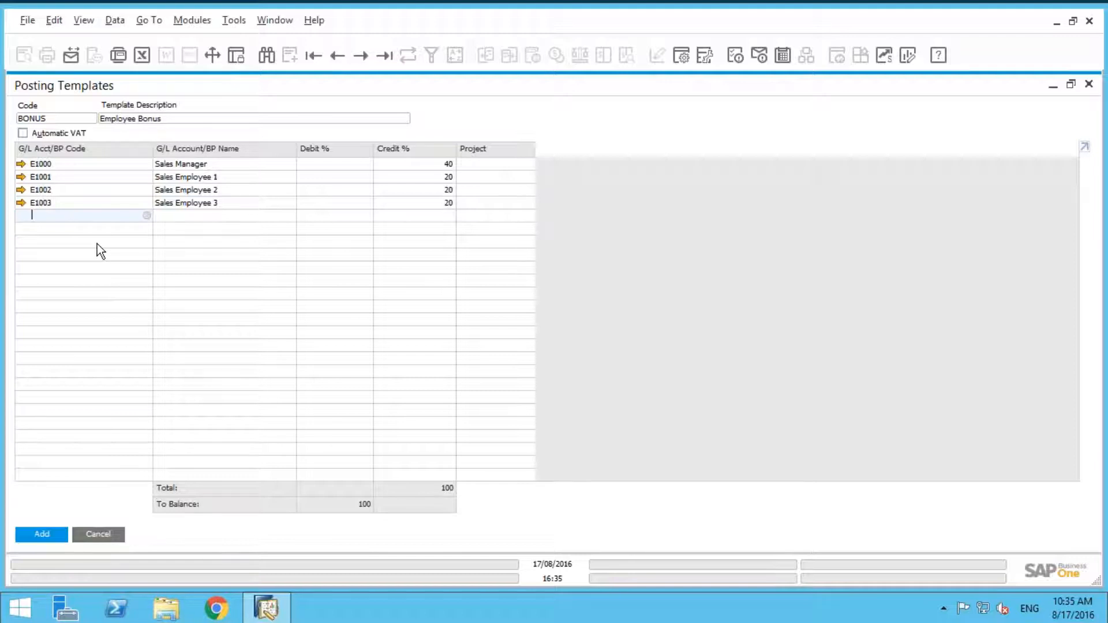
mouse_move(129, 254)
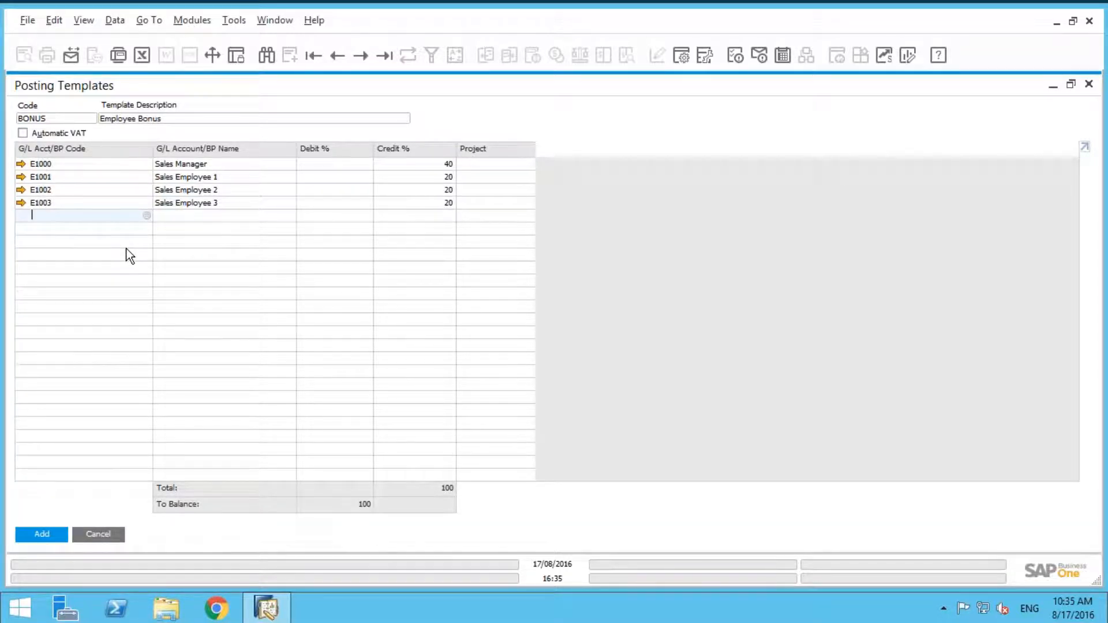
Add G/L 61210001 Employee Bonuses with 100.000 debit percentage and save the BONUS template.
text(612100001)
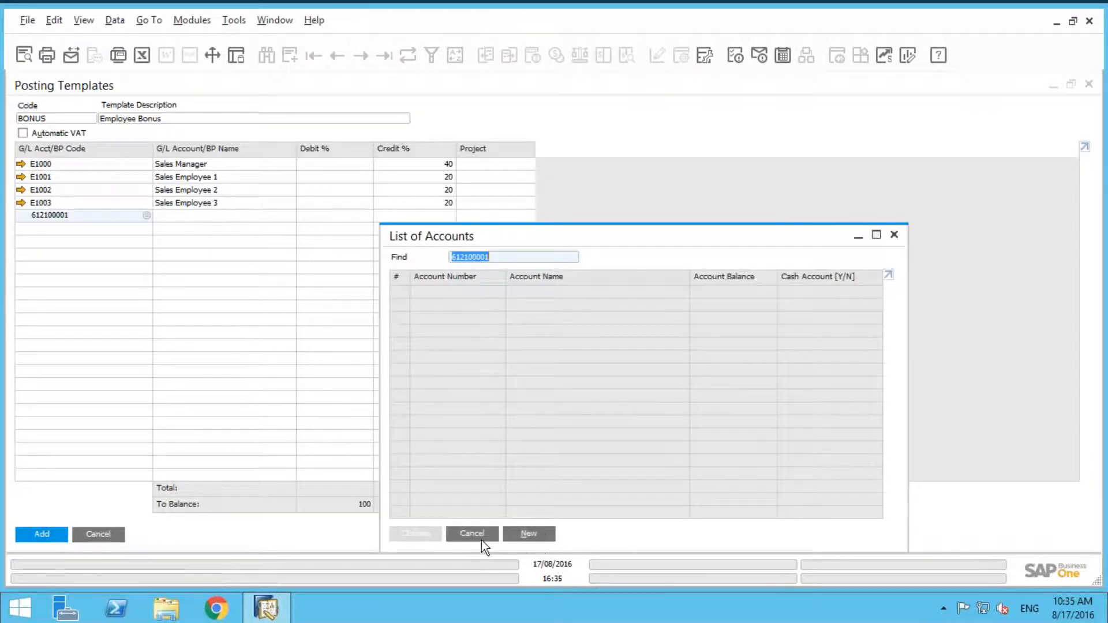
click(471, 533)
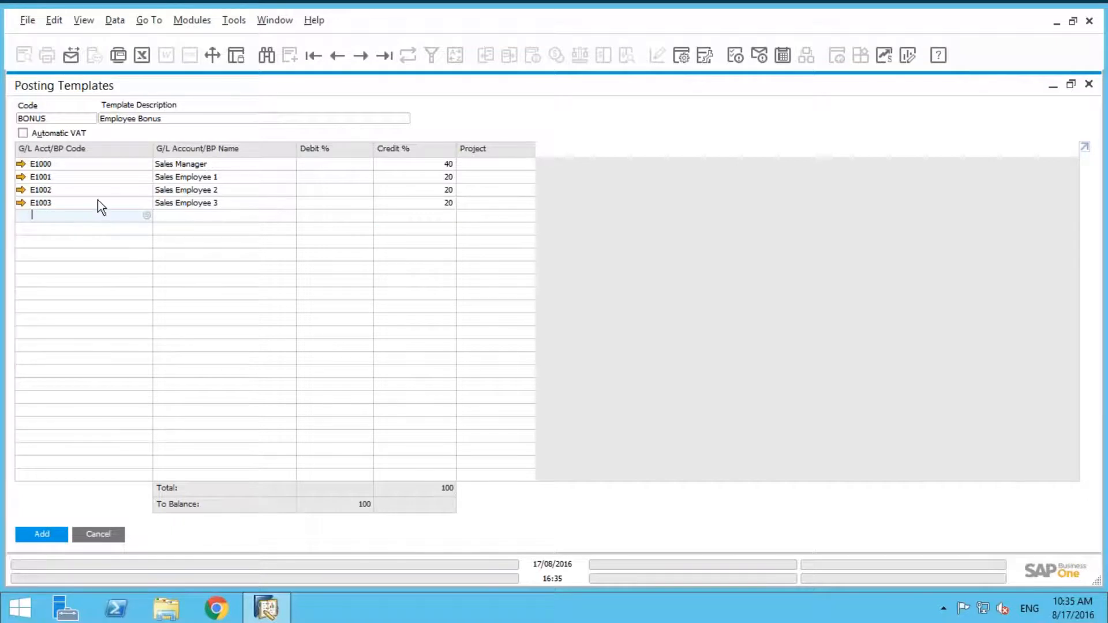
text(61210)
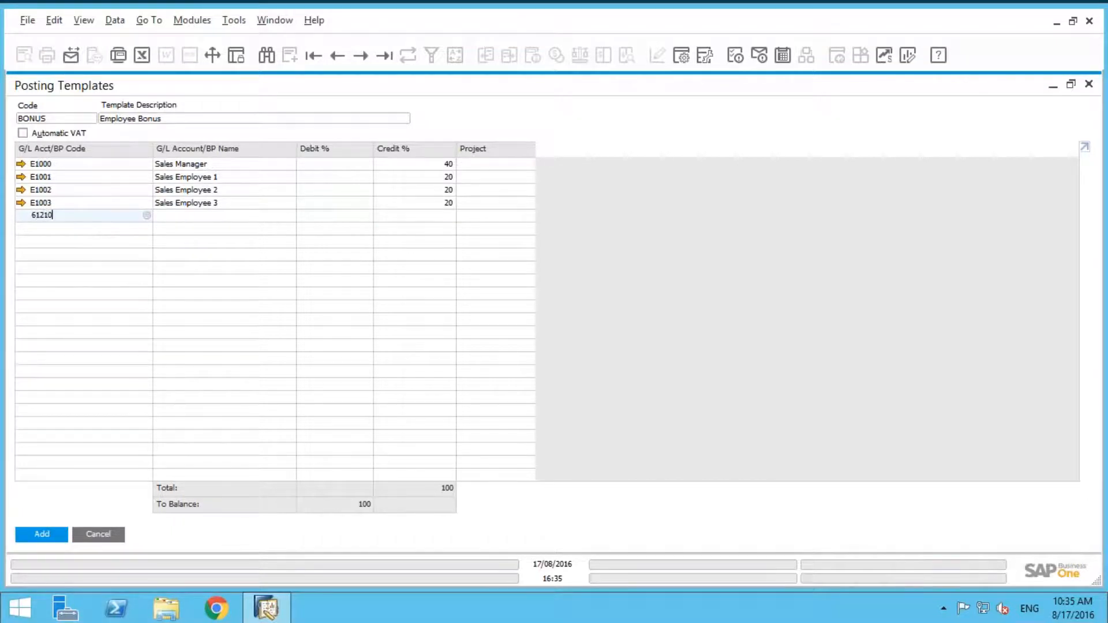
text(001)
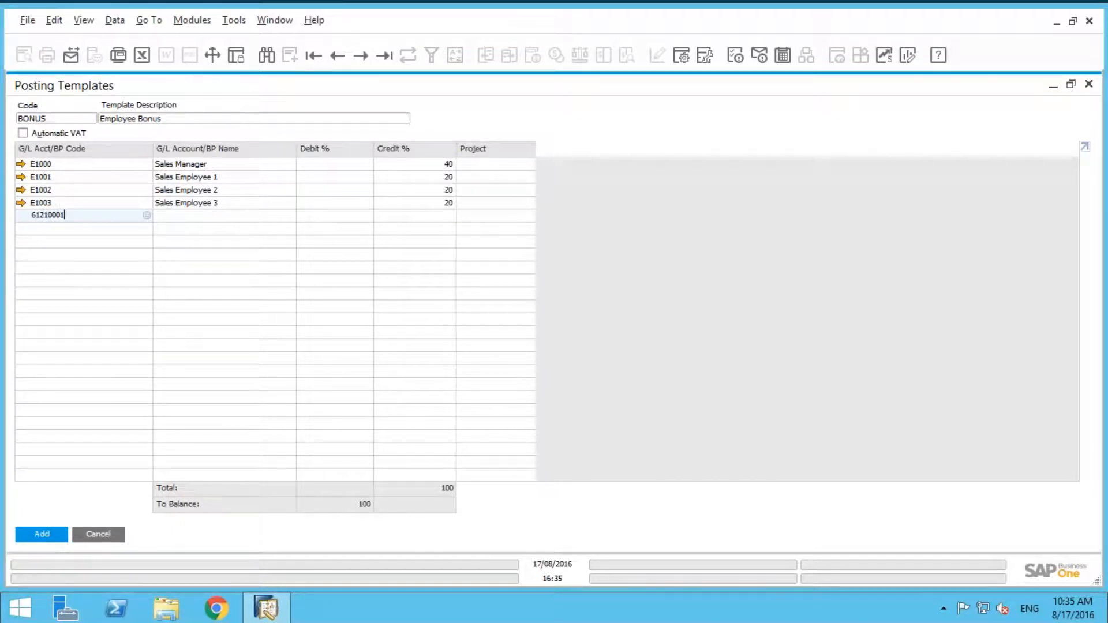
key(Tab)
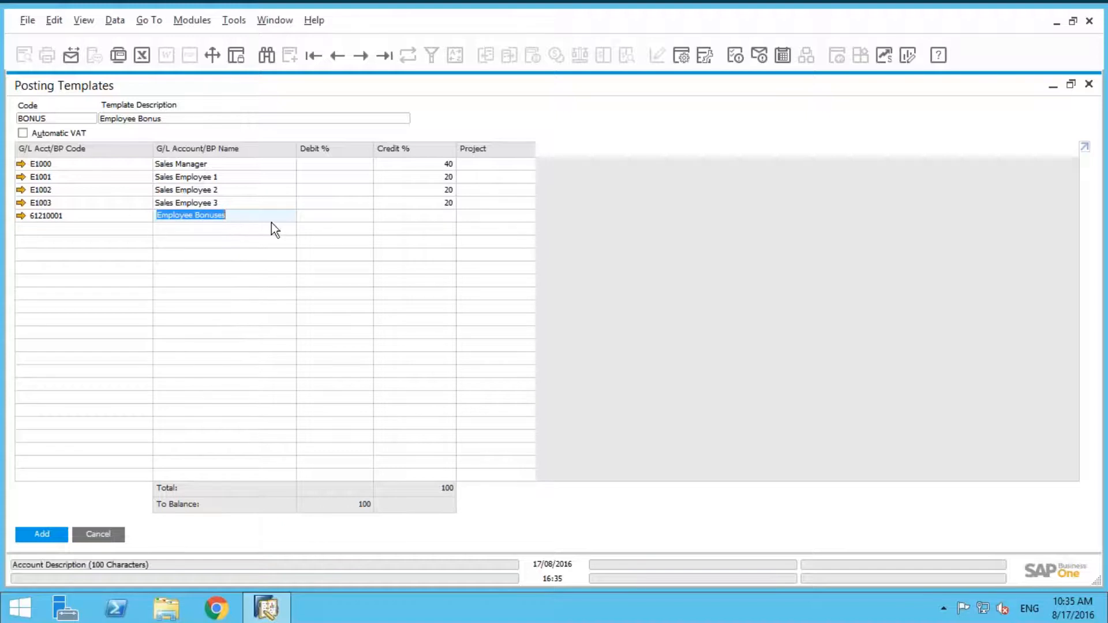
text(100.000)
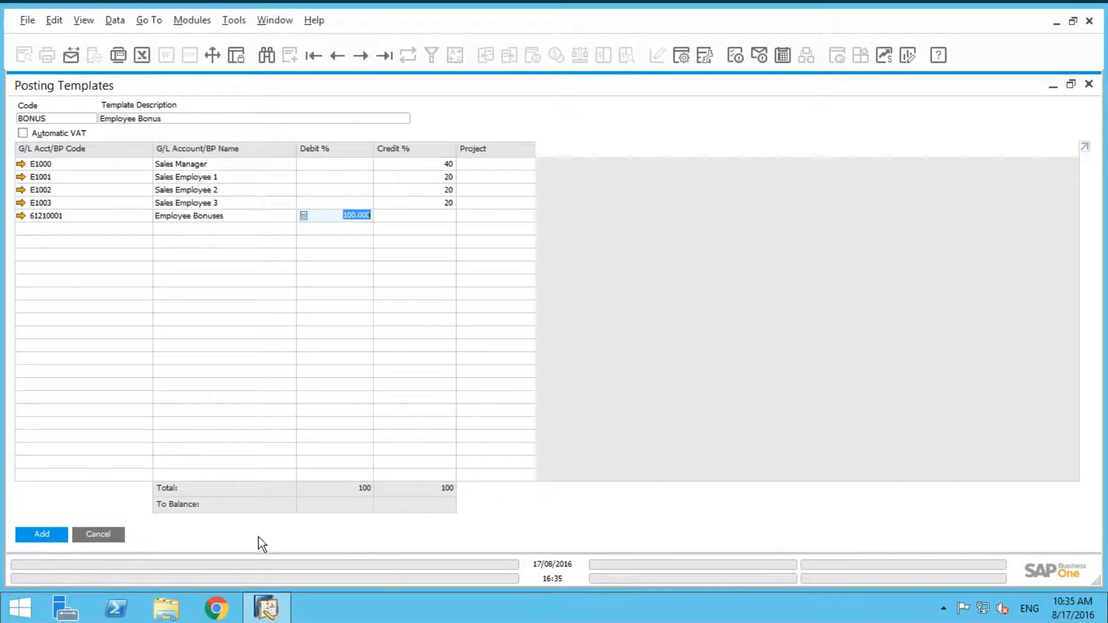
click(41, 533)
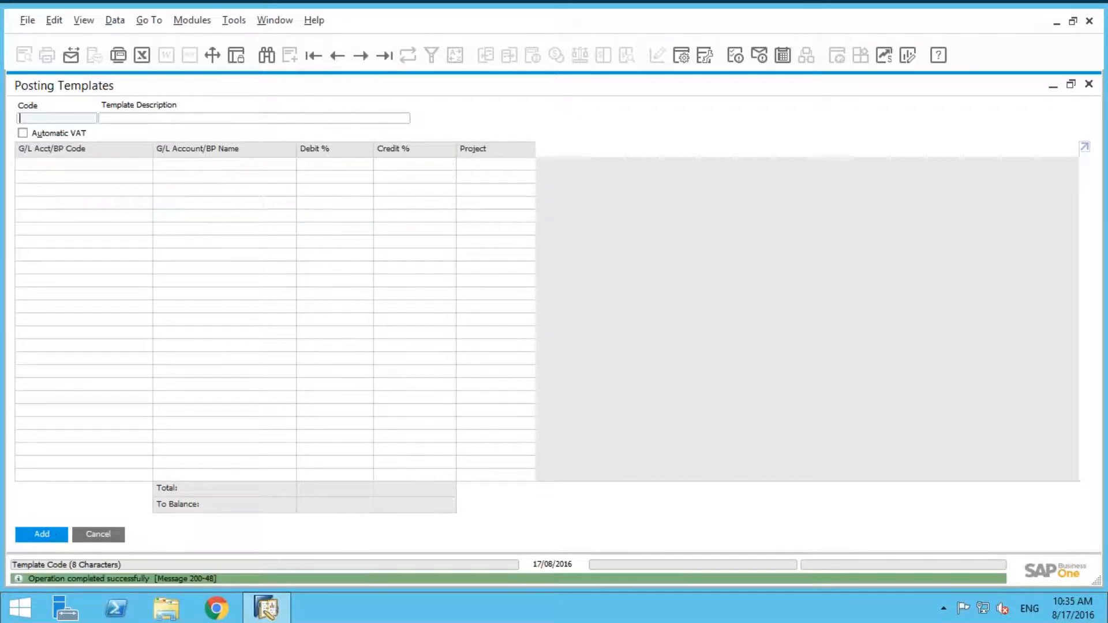
In a new Journal Entry, set Template Type to Percentage, choose BONUS and edit the Employee Bonuses debit.
click(97, 534)
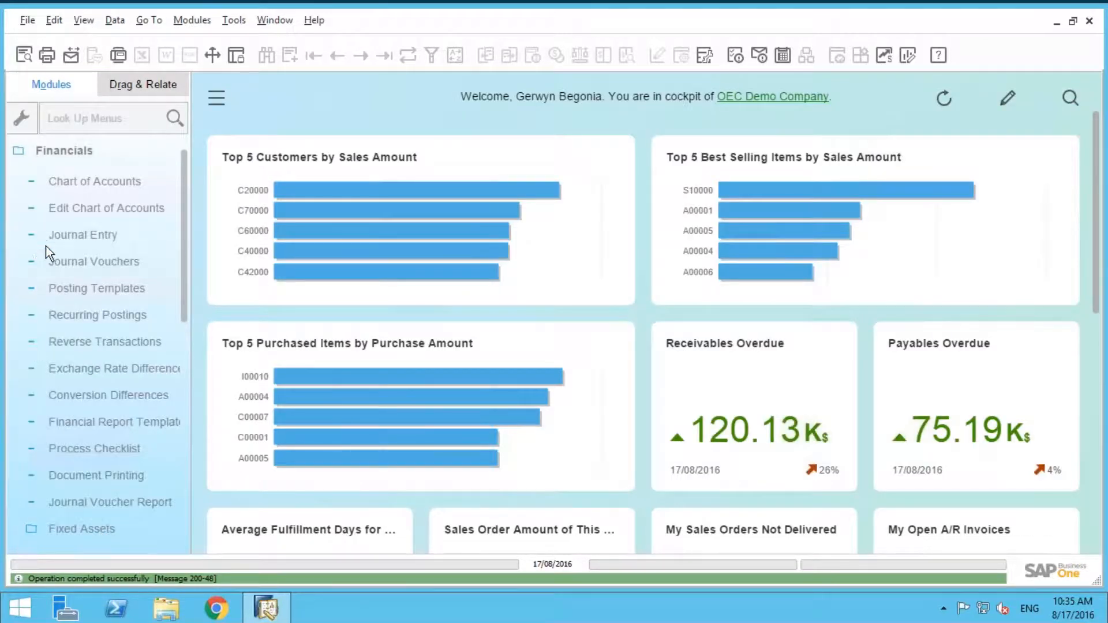
mouse_move(83, 234)
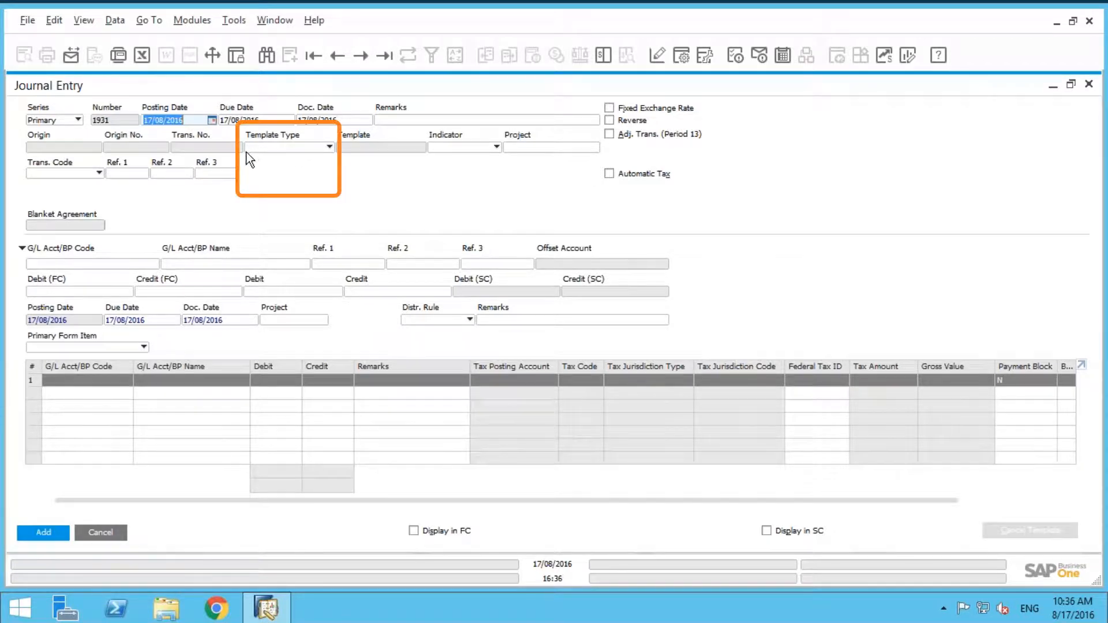
click(287, 147)
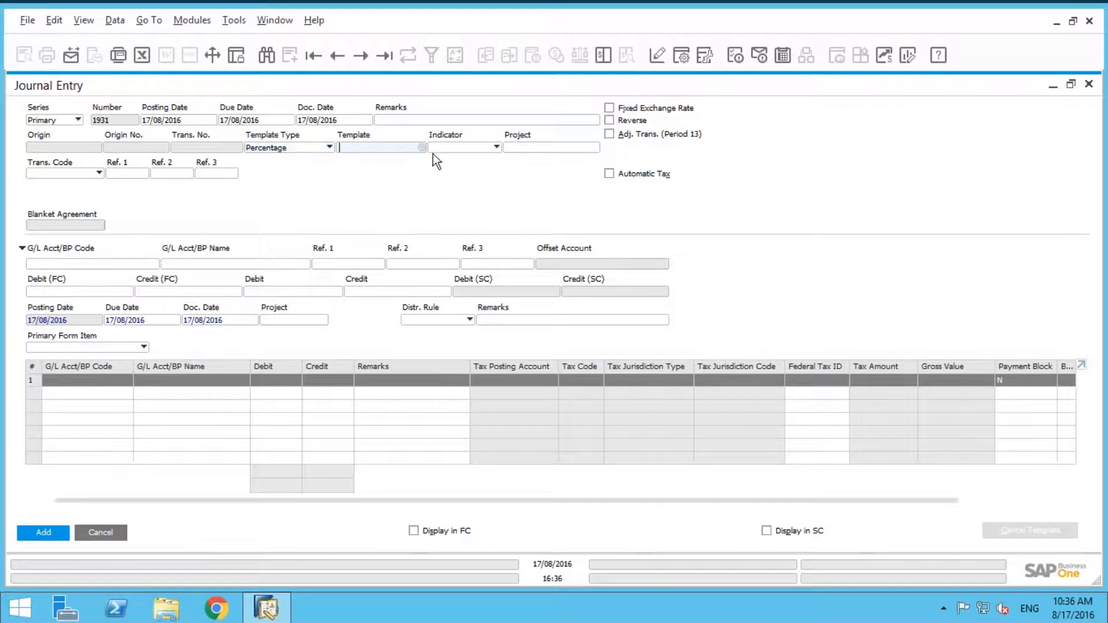
click(422, 146)
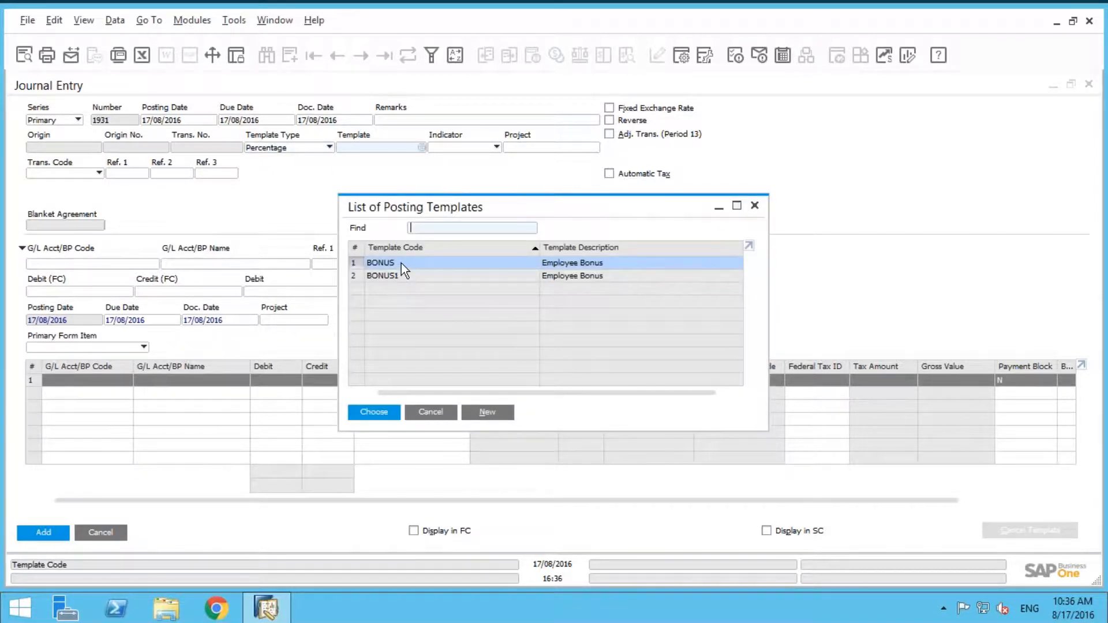
click(372, 412)
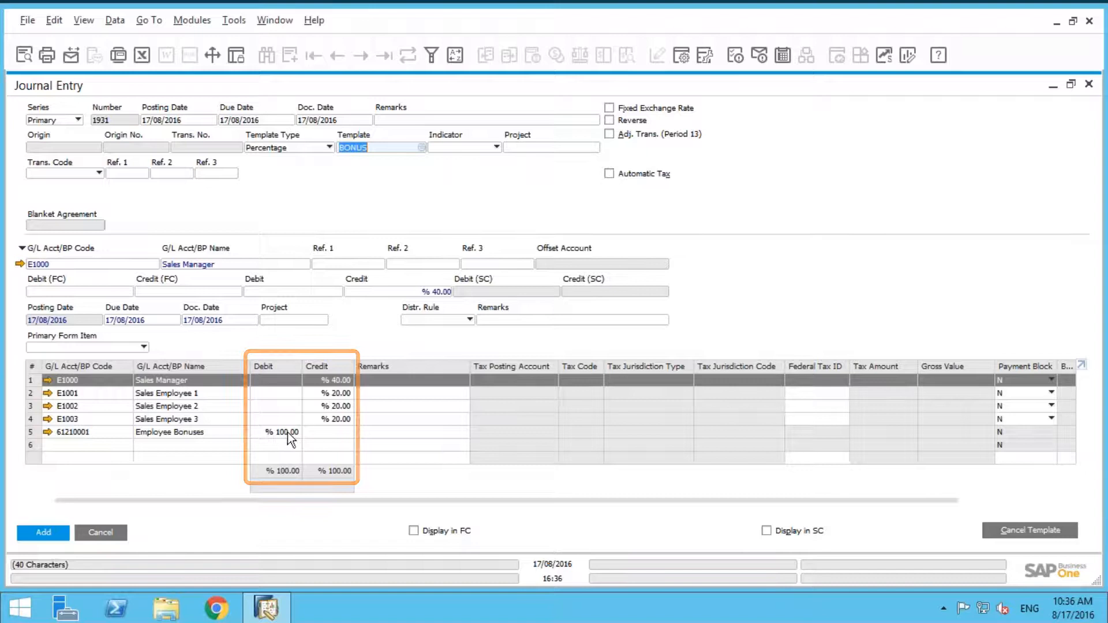
click(282, 430)
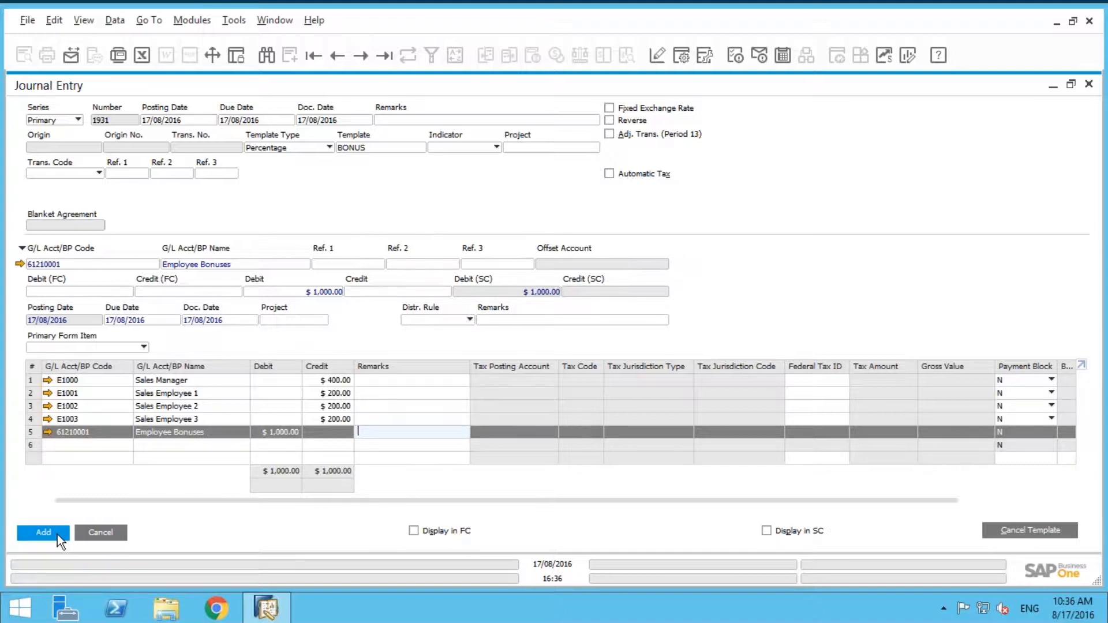
Post the entry, then add remark Employee Monthly Bonus and update it on the rows too.
click(42, 533)
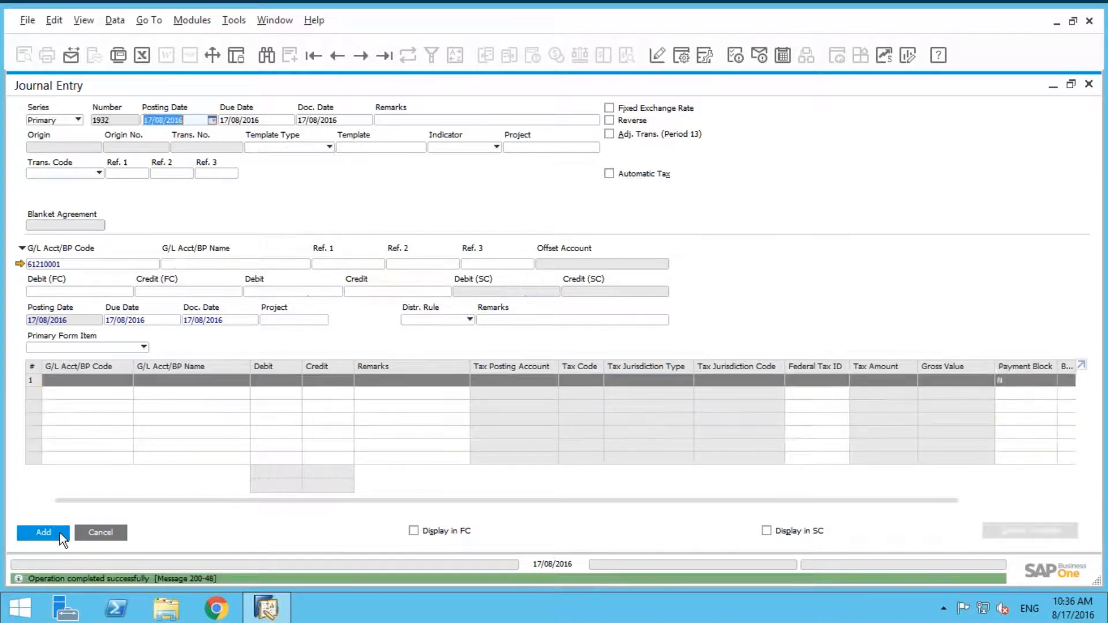
click(383, 55)
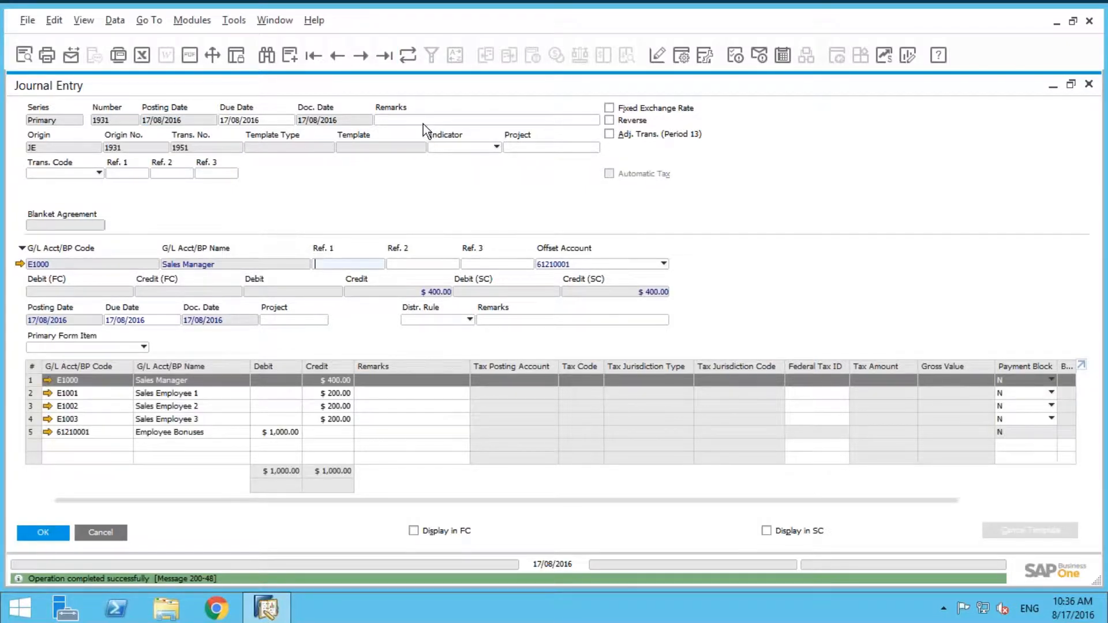
text(Employee)
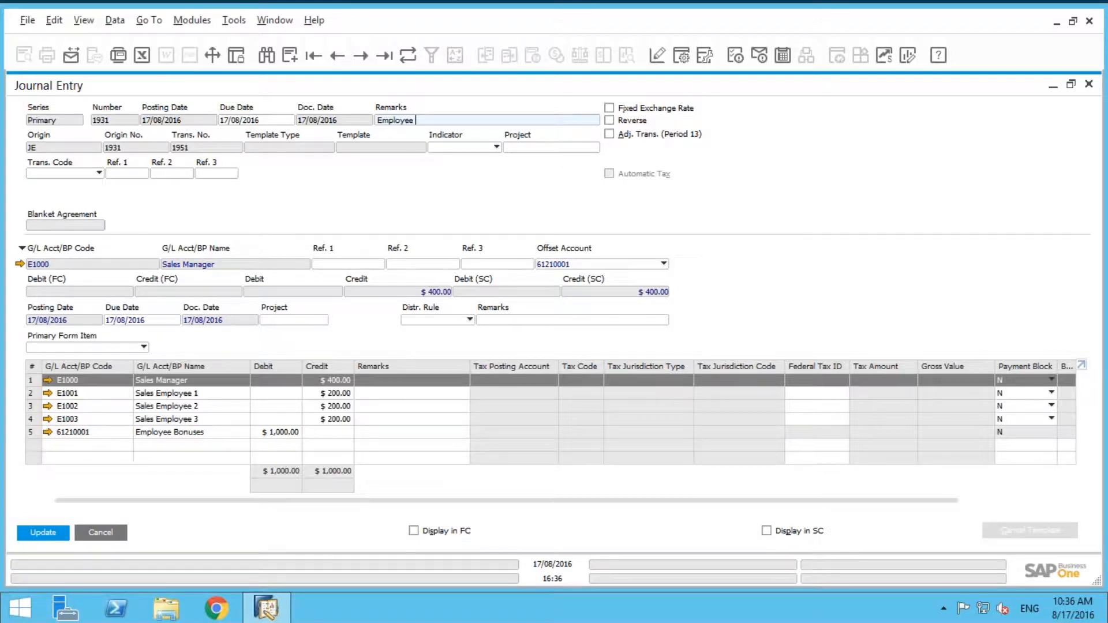
text(Monthly Bonus)
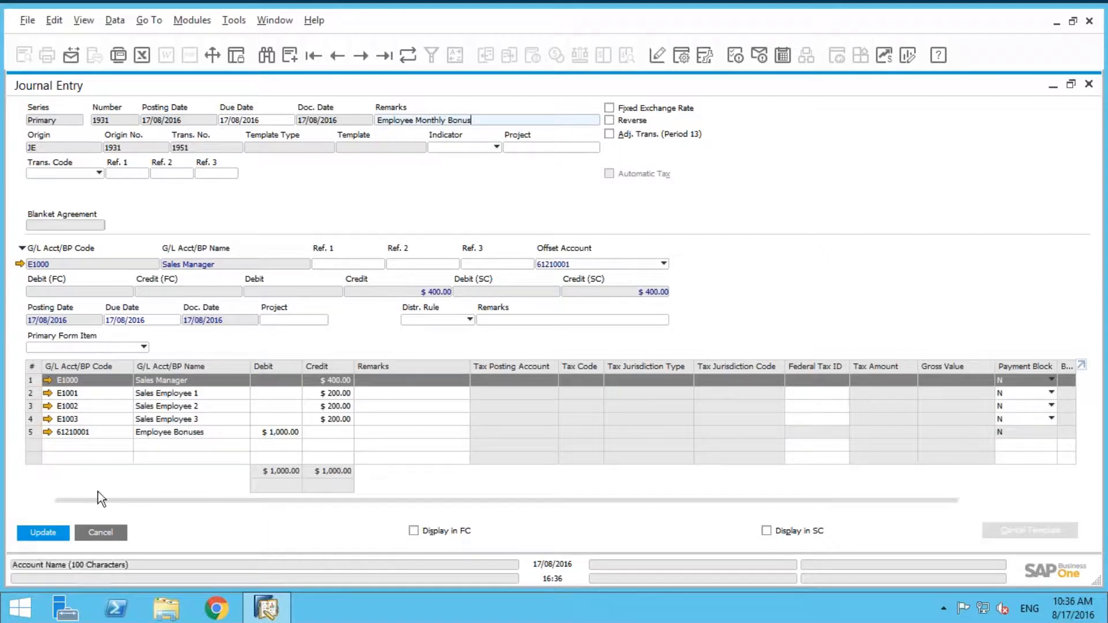
click(42, 533)
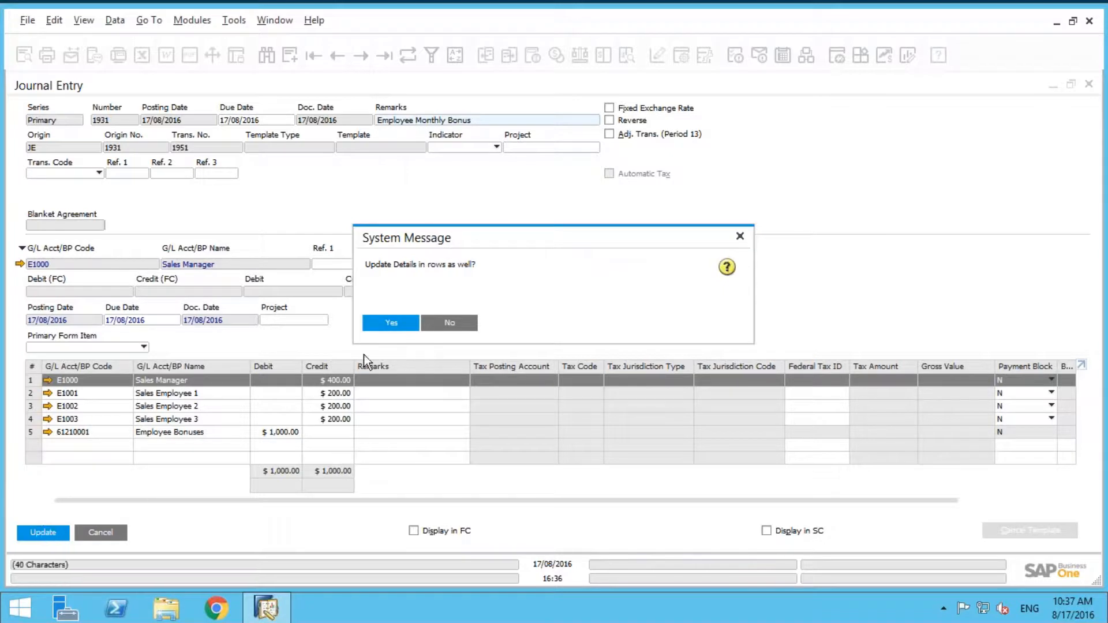
click(390, 323)
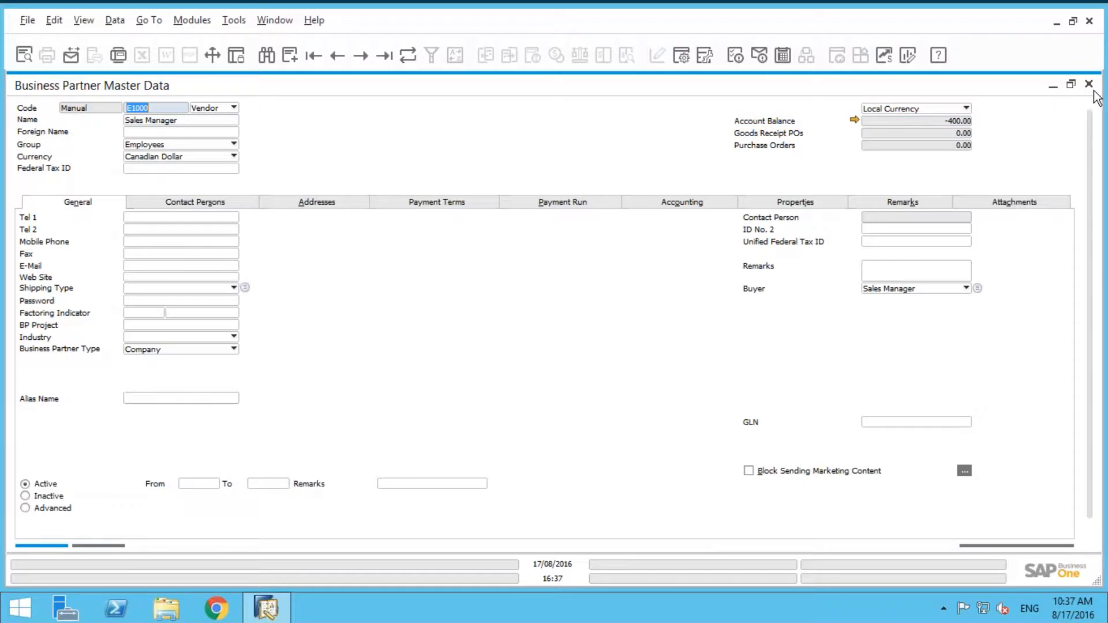
mouse_move(1091, 84)
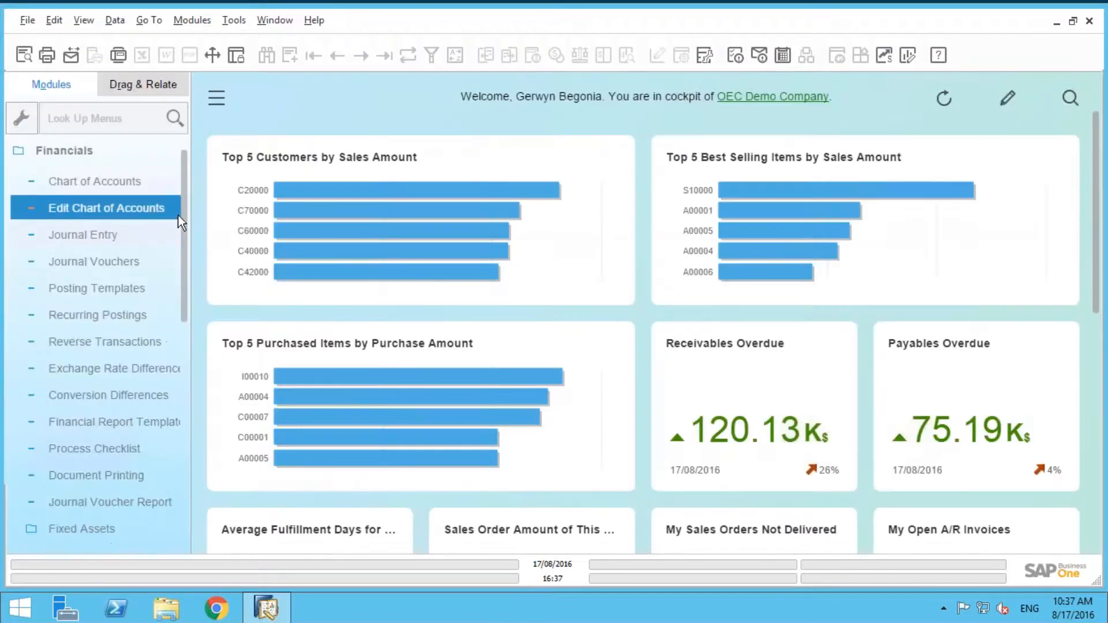
Create an outgoing payment to E1000 Sales Manager and mark the bonus journal entry for payment.
click(63, 151)
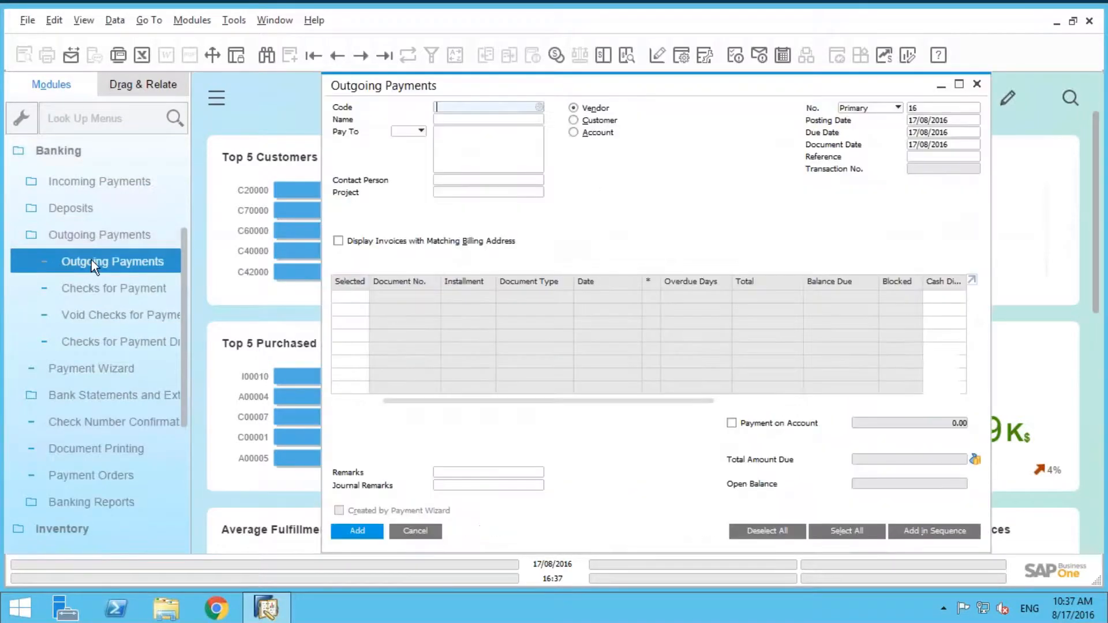
click(99, 182)
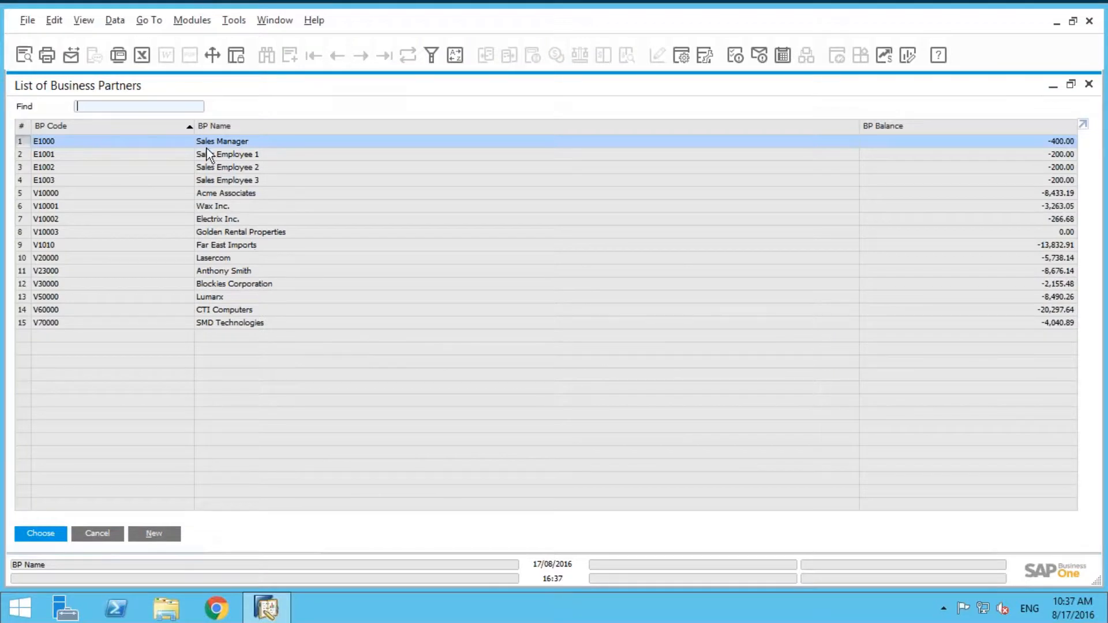
click(39, 533)
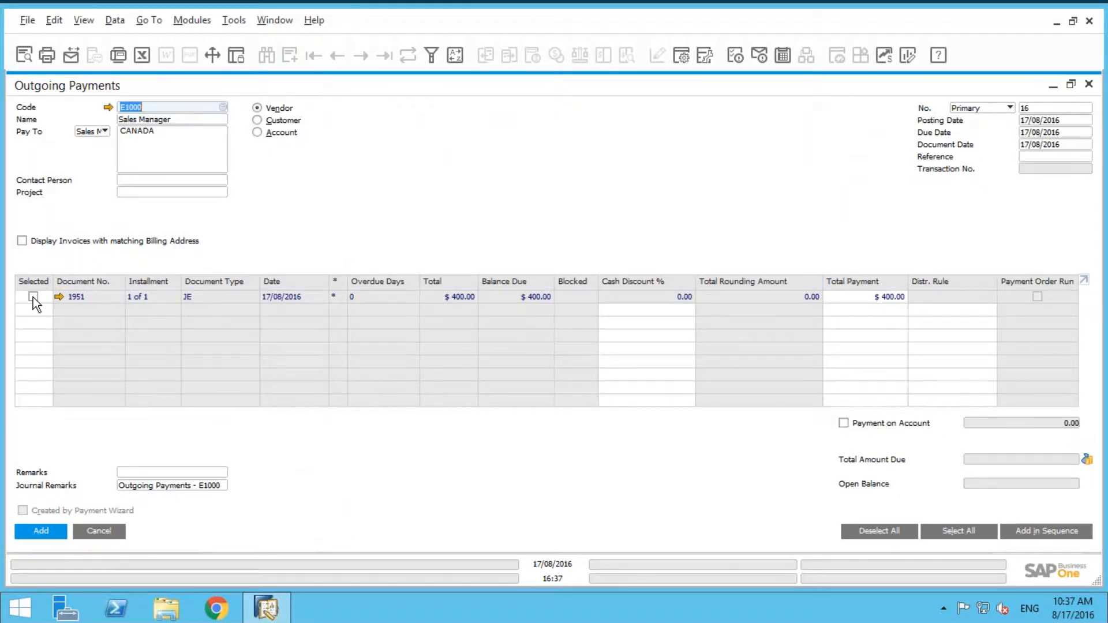
click(31, 296)
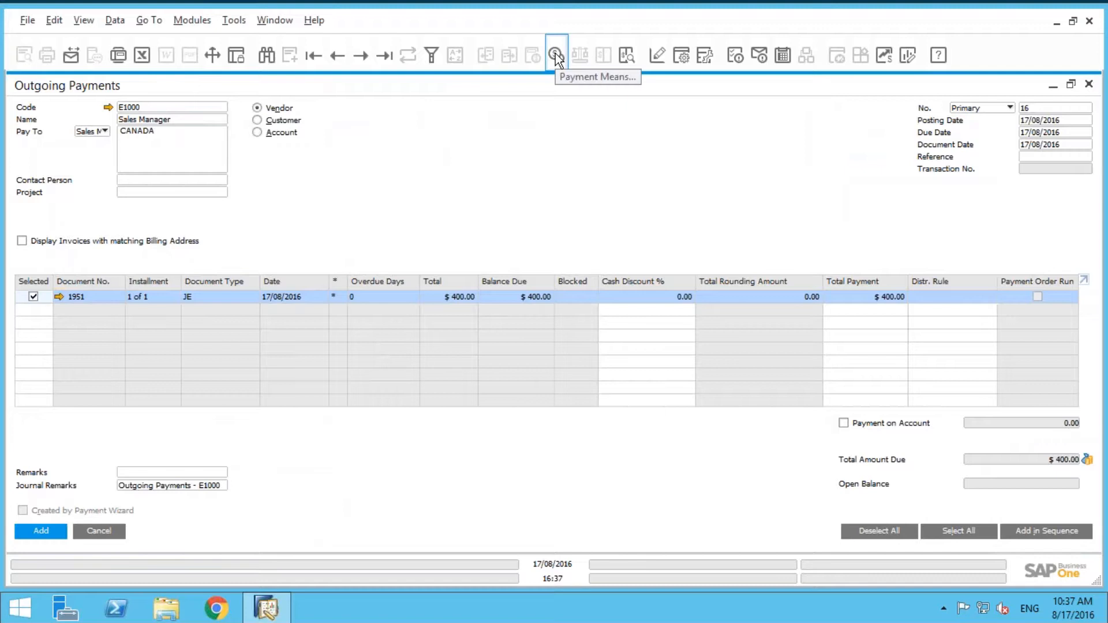
In Payment Means, fill the check amount with the $400 balance due and accept it.
click(556, 55)
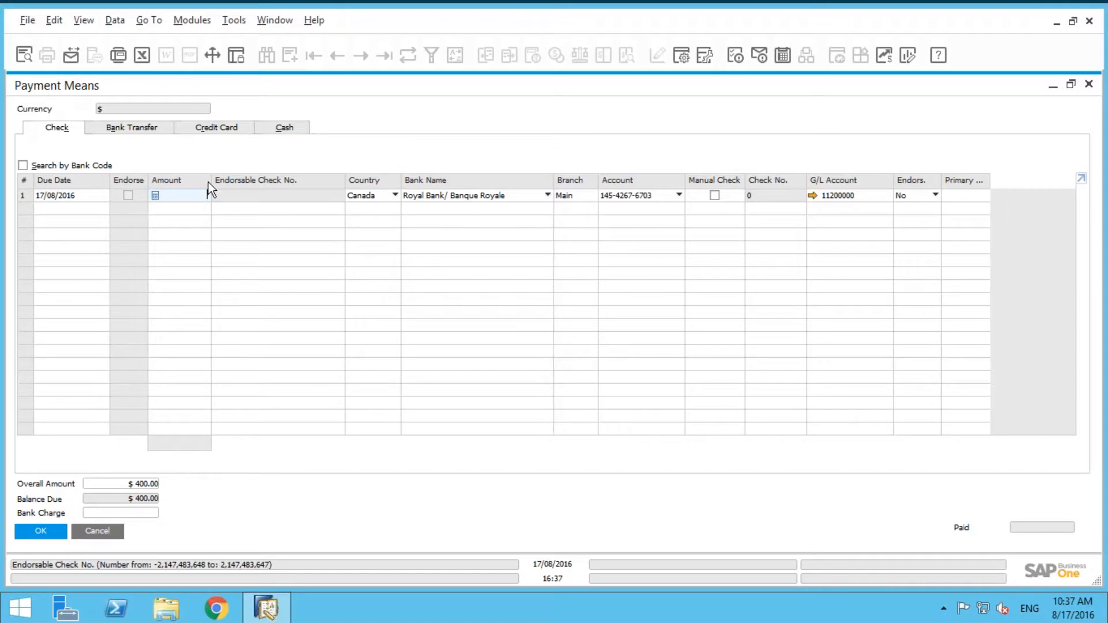
key(ctrl+b)
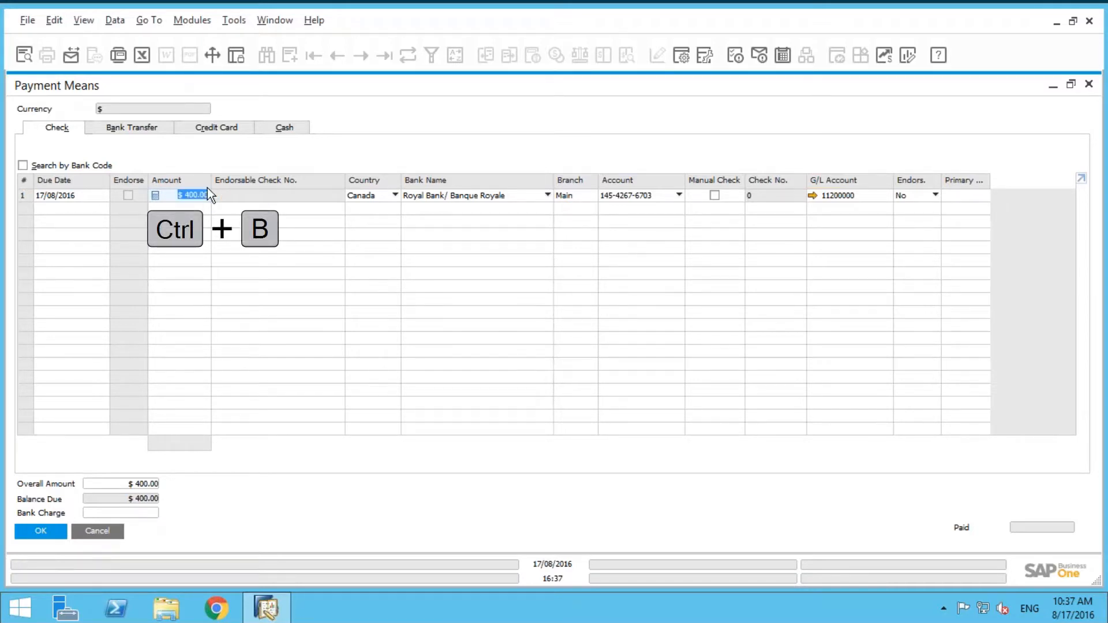
key(ctrl+b)
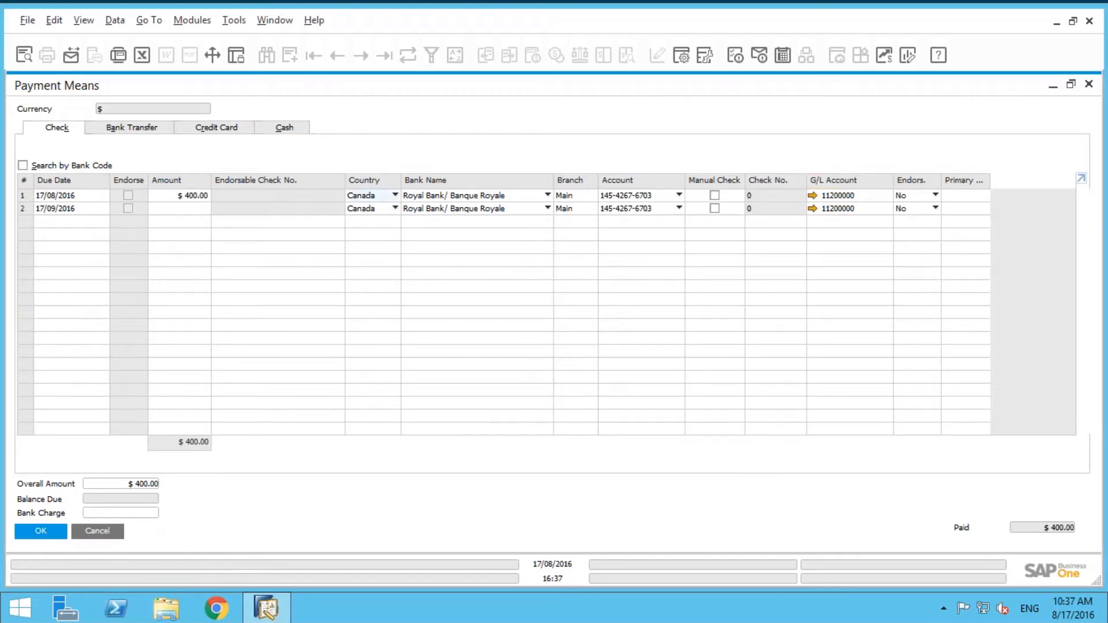
click(40, 531)
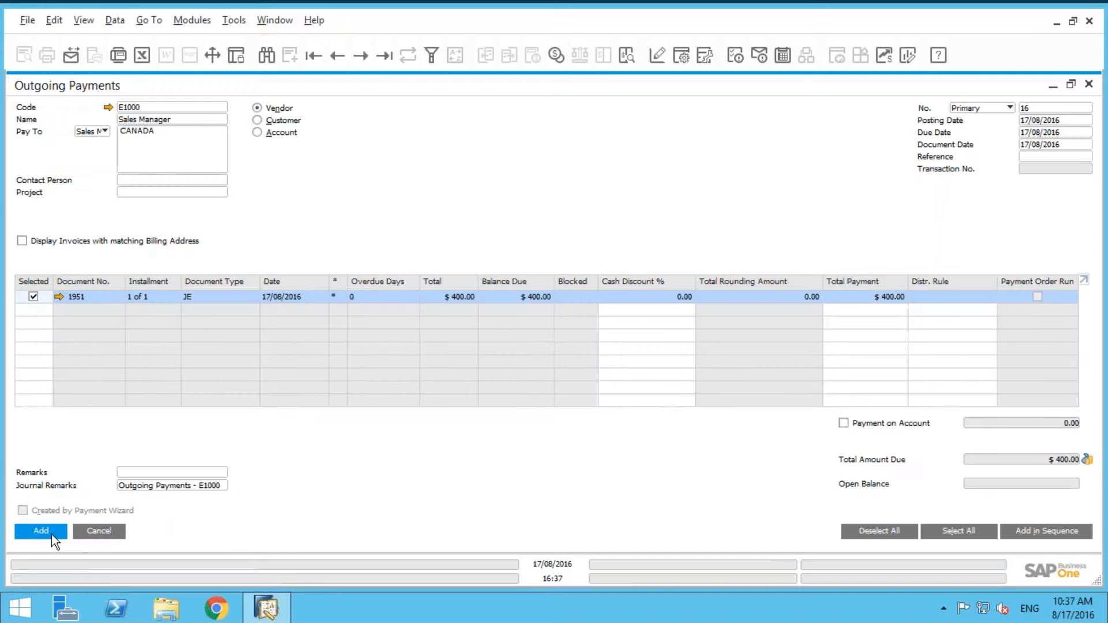
Add and confirm the $400.00 outgoing payment to the Sales Manager, creating transaction 1952.
click(40, 531)
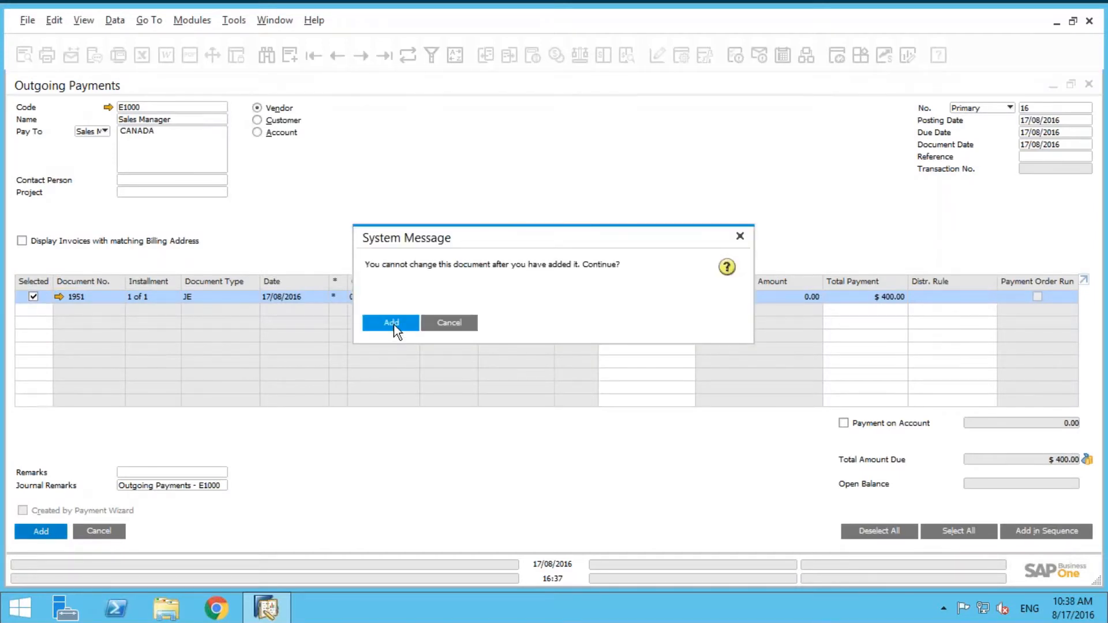
click(390, 323)
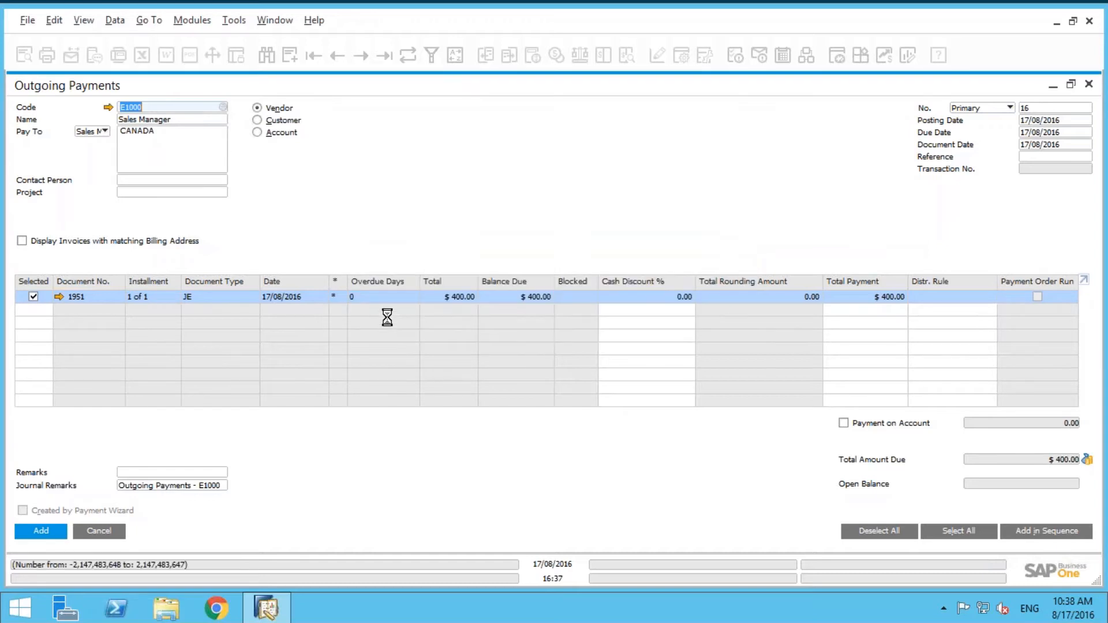
click(40, 531)
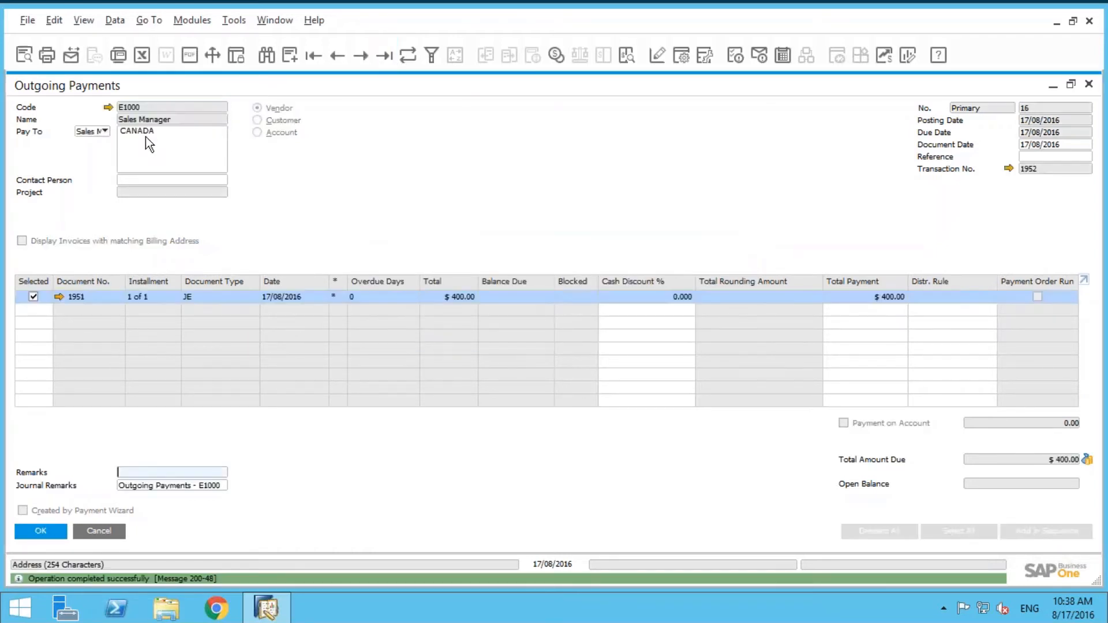